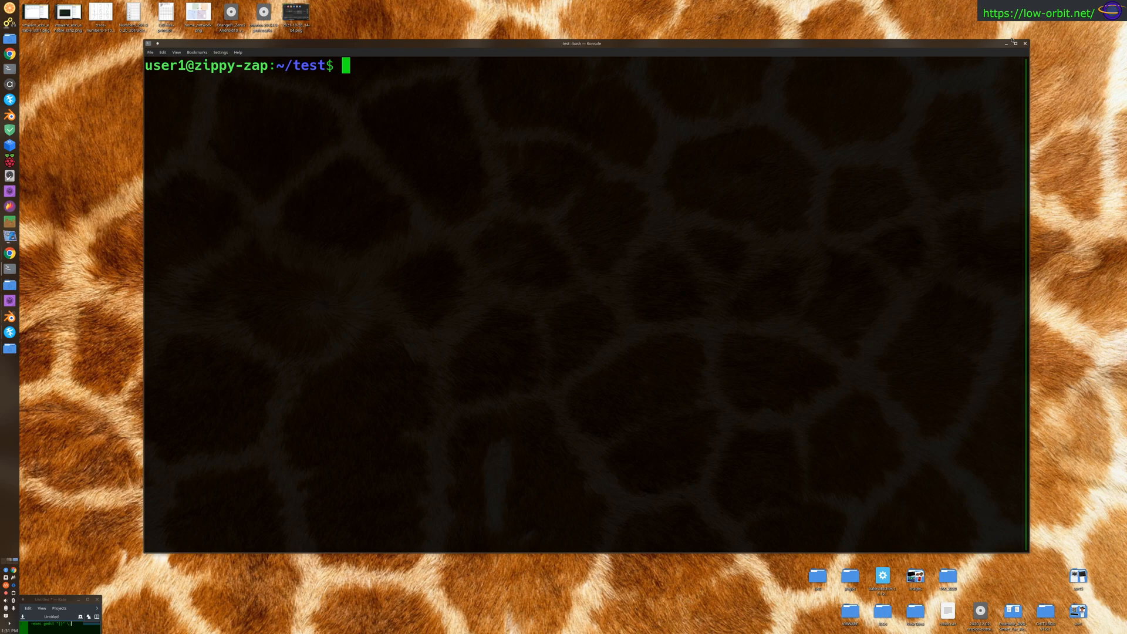
mouse_move(865, 127)
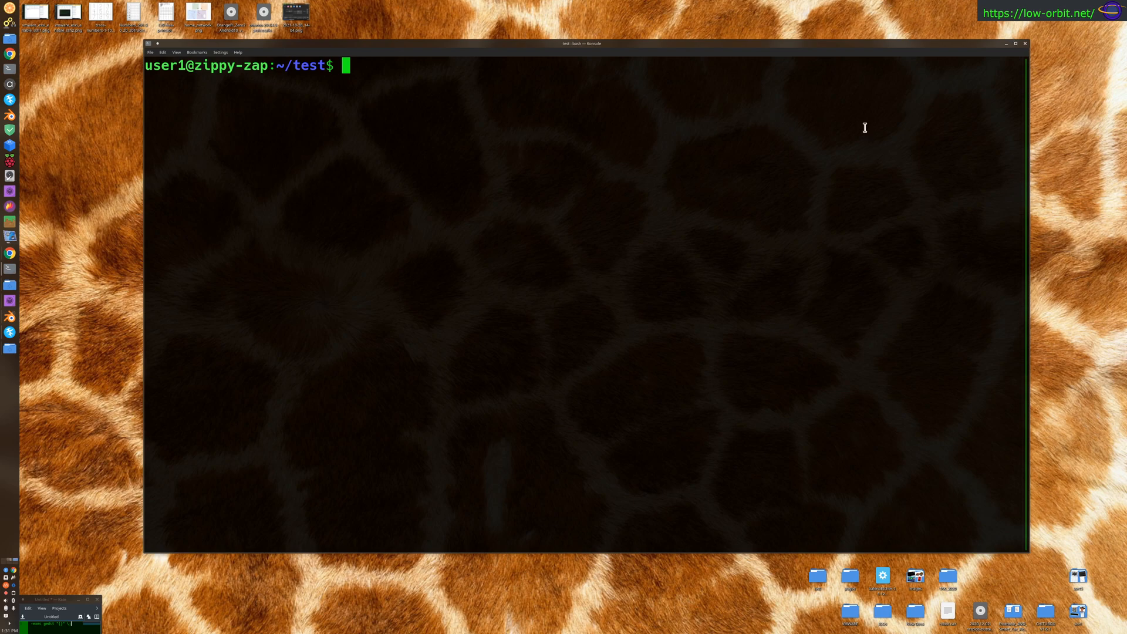
mouse_move(224, 201)
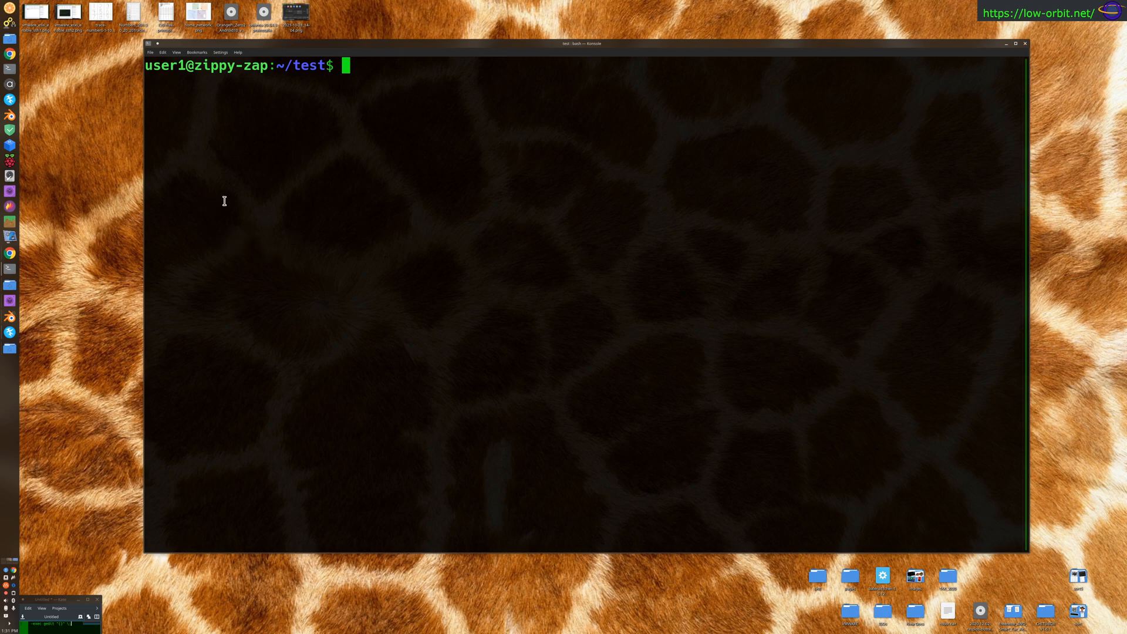
mouse_move(463, 177)
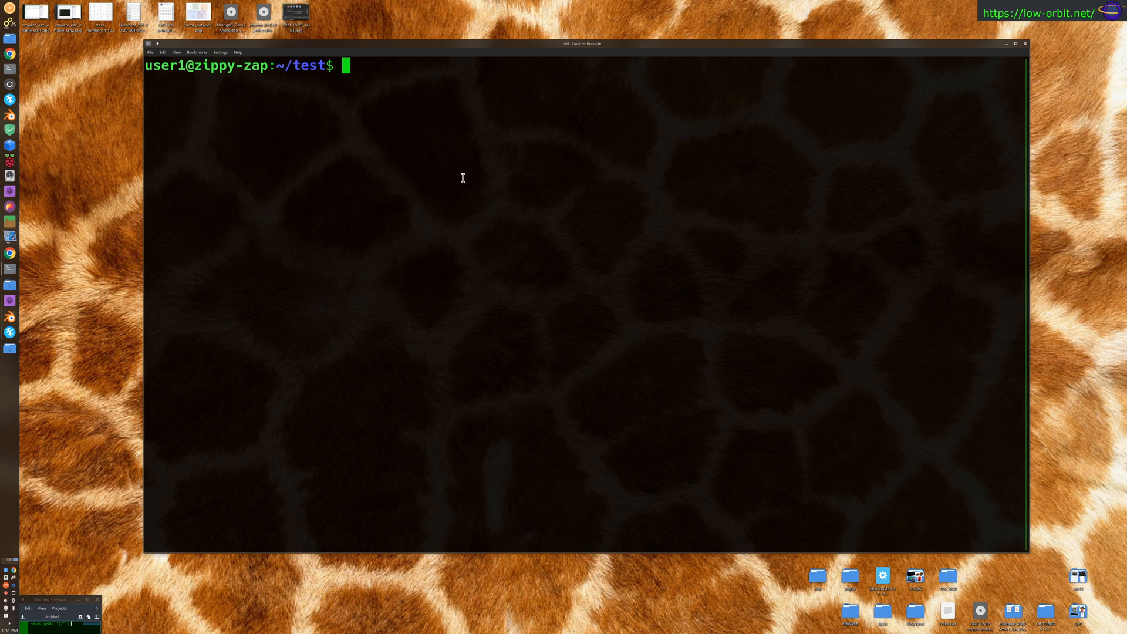
Remove my_stupid_sym_link.txt and confirm with ls that ~/test is empty.
text(ls)
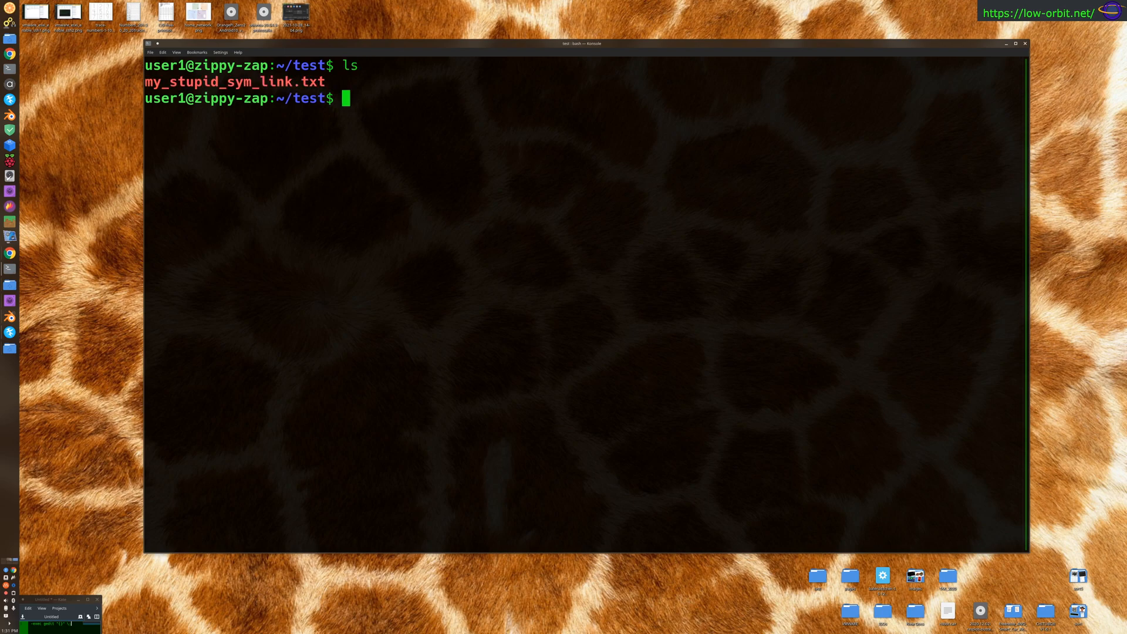
text(rm my_stupid_sym_link.txt)
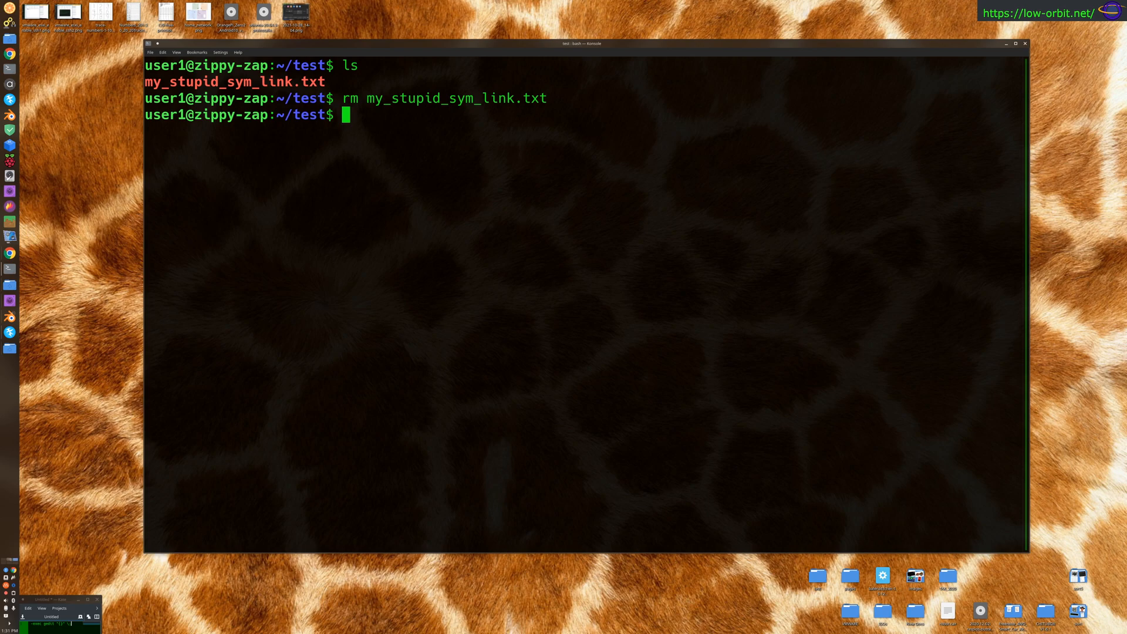
text(ls)
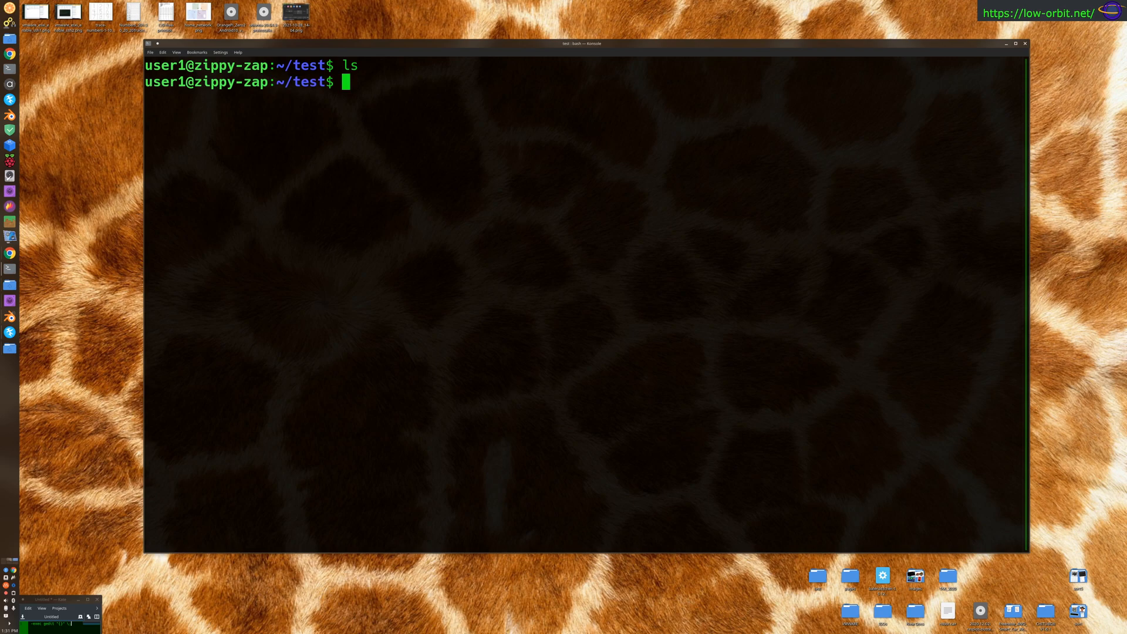
Create the file test containing asdf via echo asdf > test and begin an ln command.
text(t)
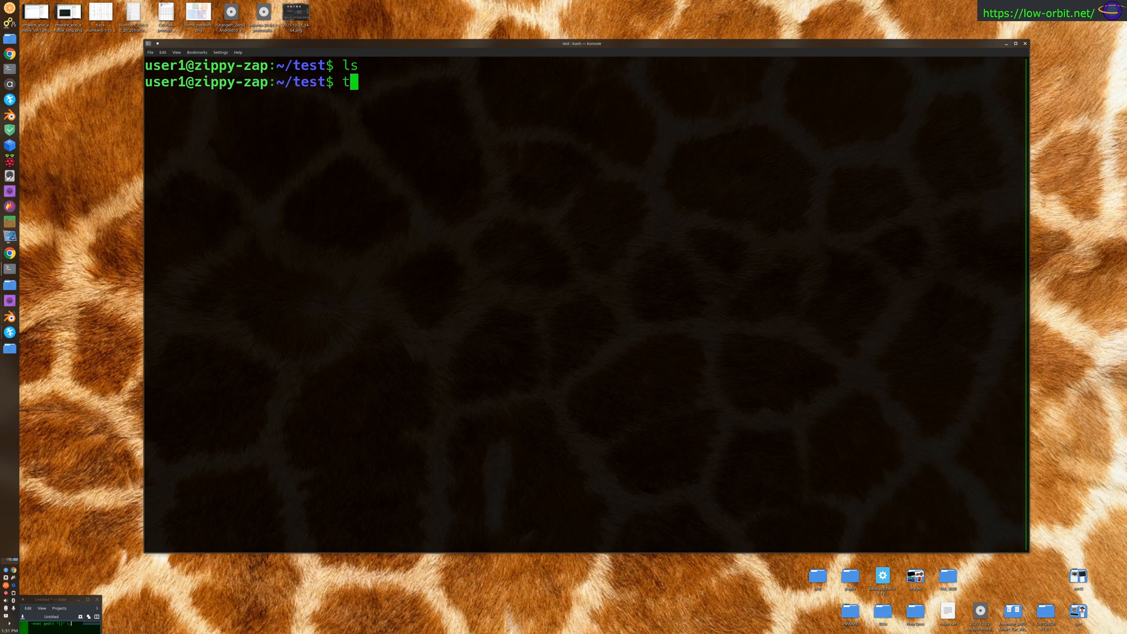
text(echo asdf)
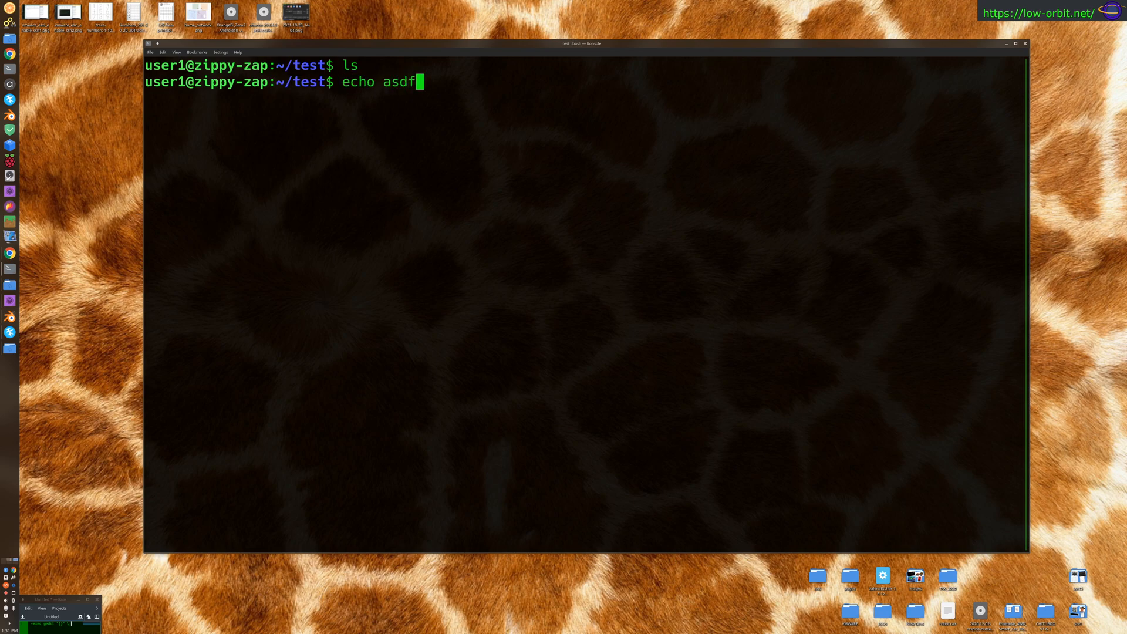
text(> test)
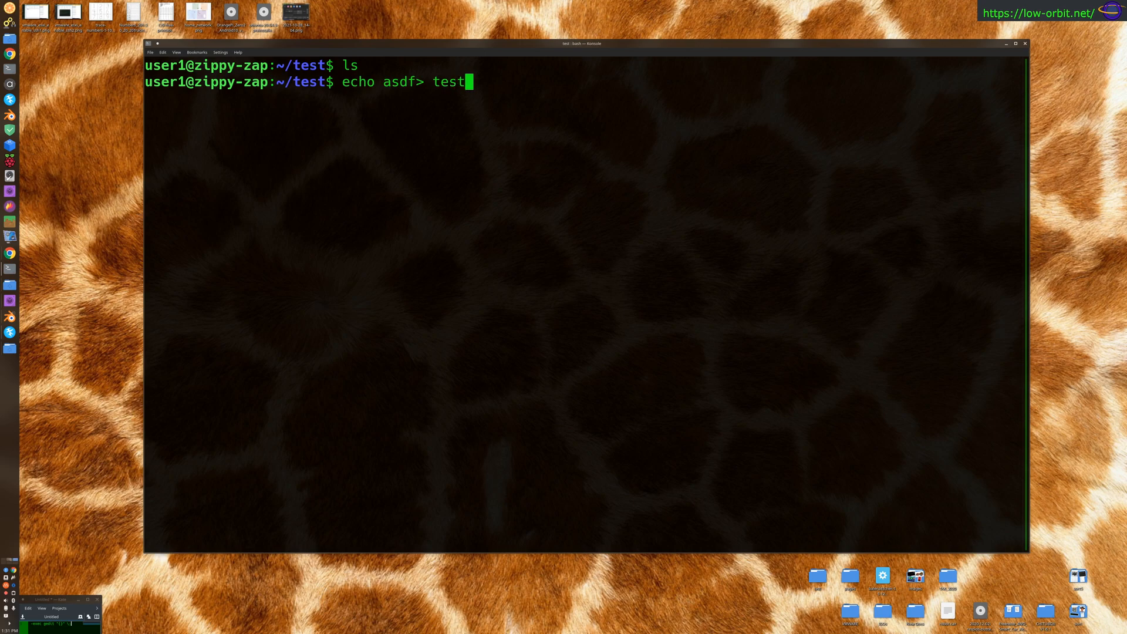
key(Return)
text(cat test)
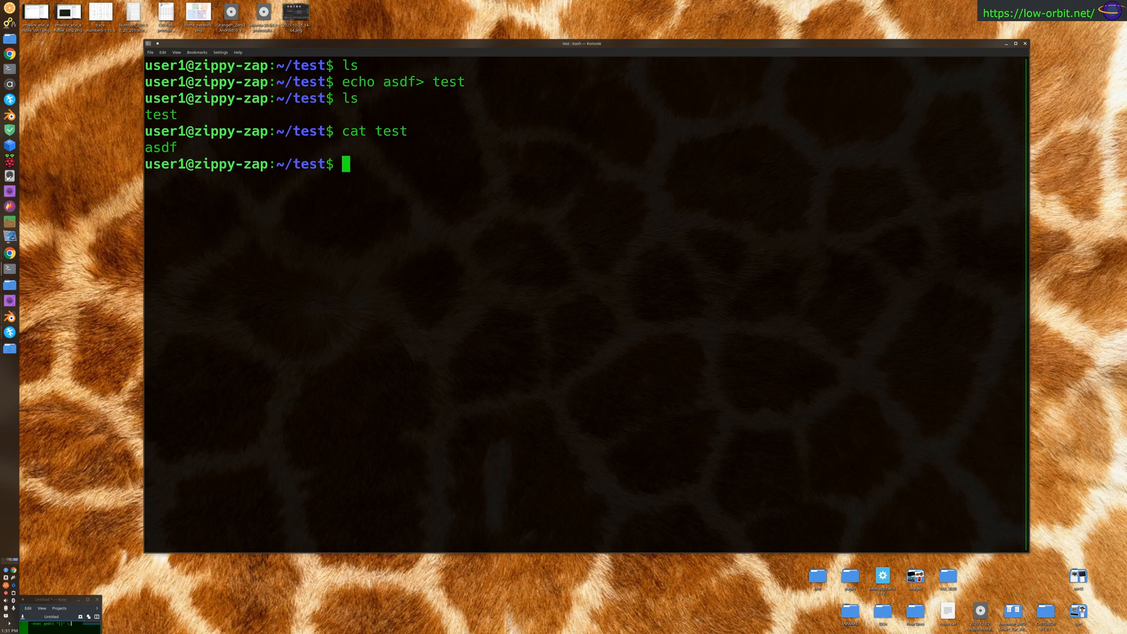
text(ln)
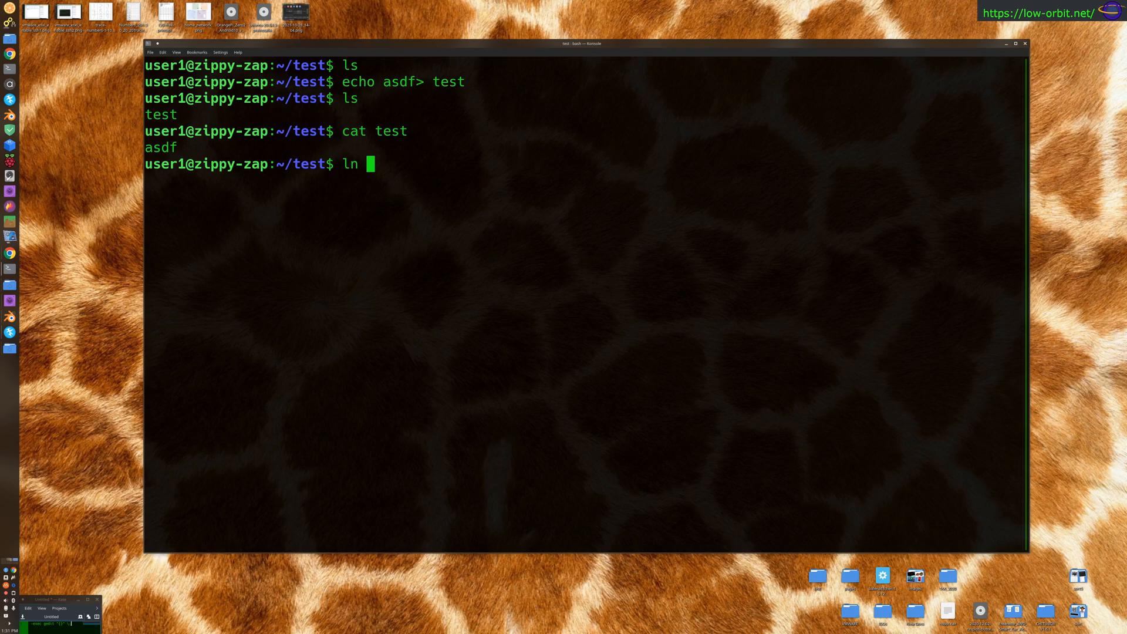
Create hard link hardlink1 and symbolic link softlink1 (ln -s) to test.
text(test ha)
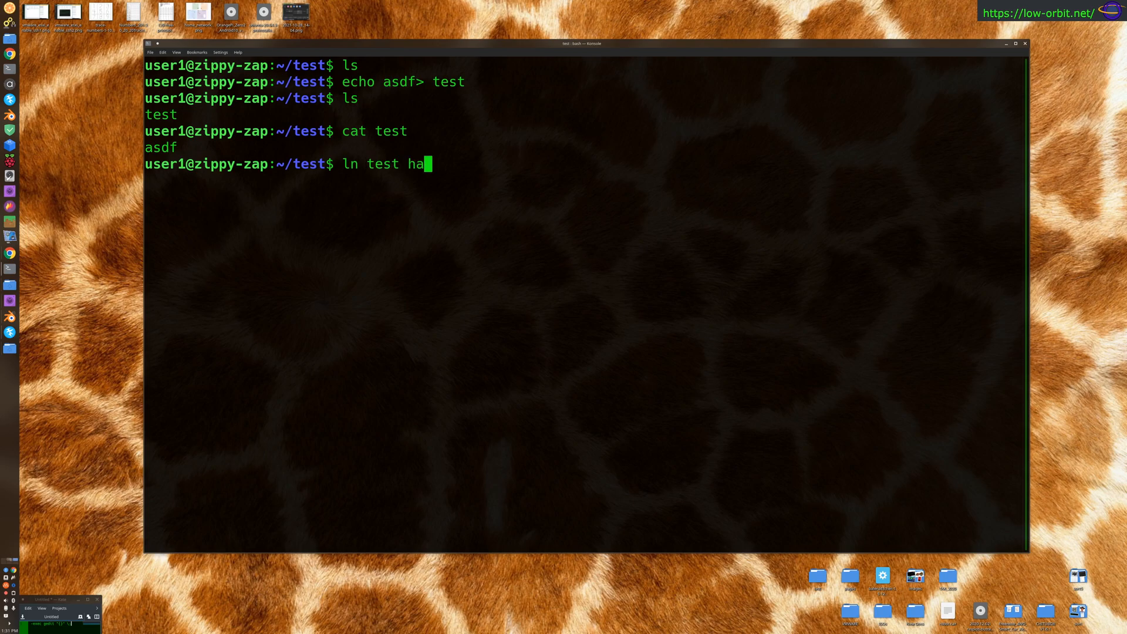
text(rdlink1)
text(ln test softlink1)
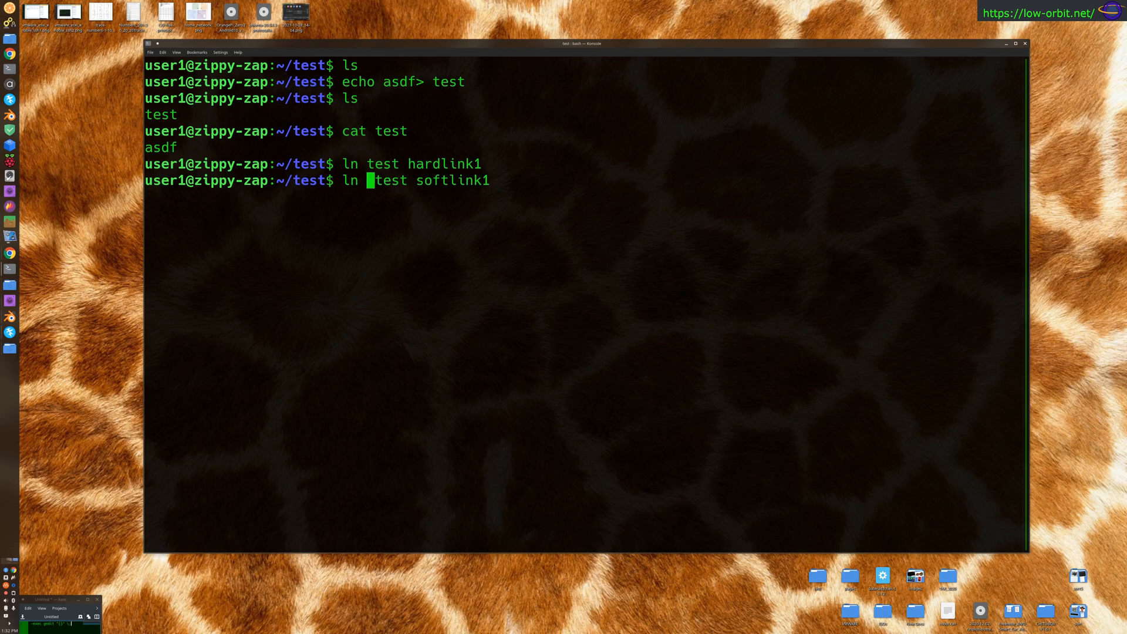
text(-s)
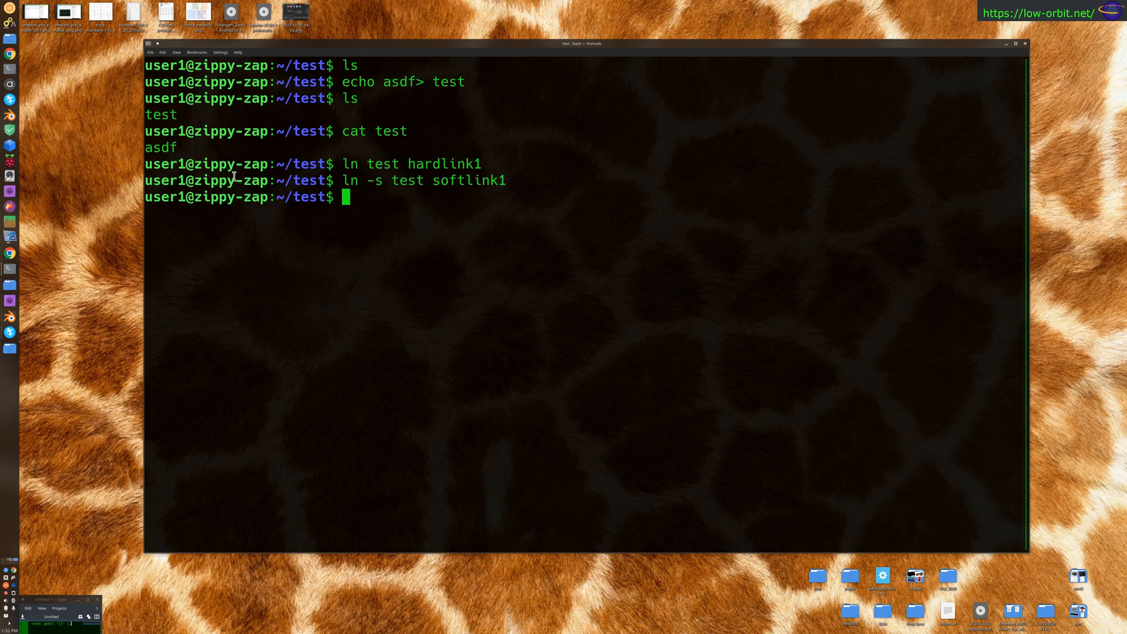
Highlight the symbolic-link command and the word test in the hard-link command while explaining.
drag(343, 163, 485, 163)
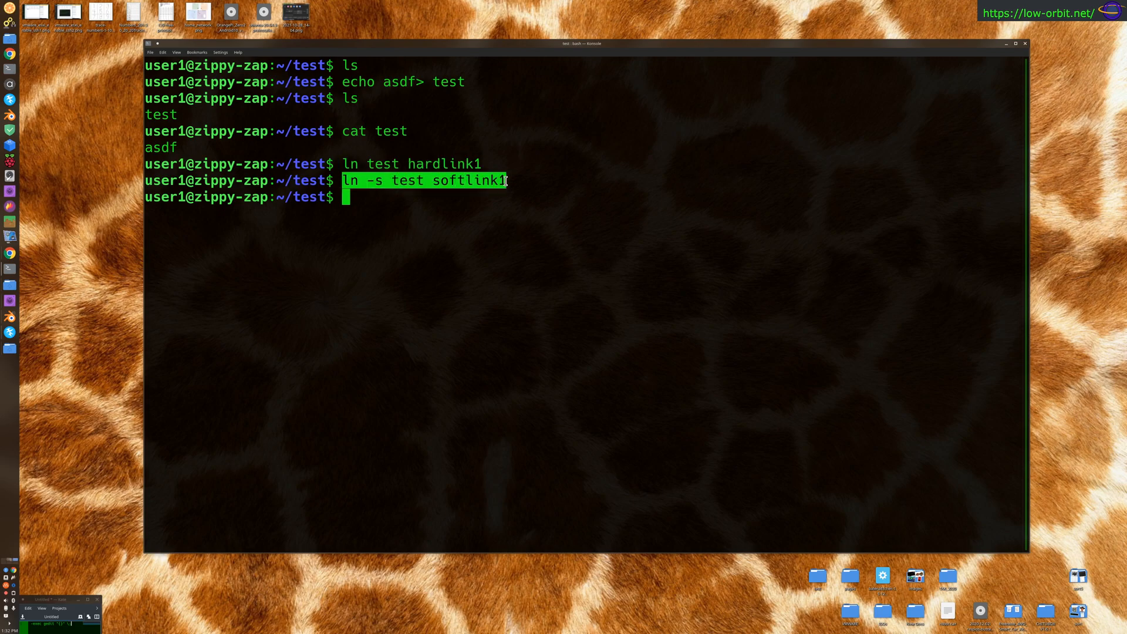
double_click(383, 163)
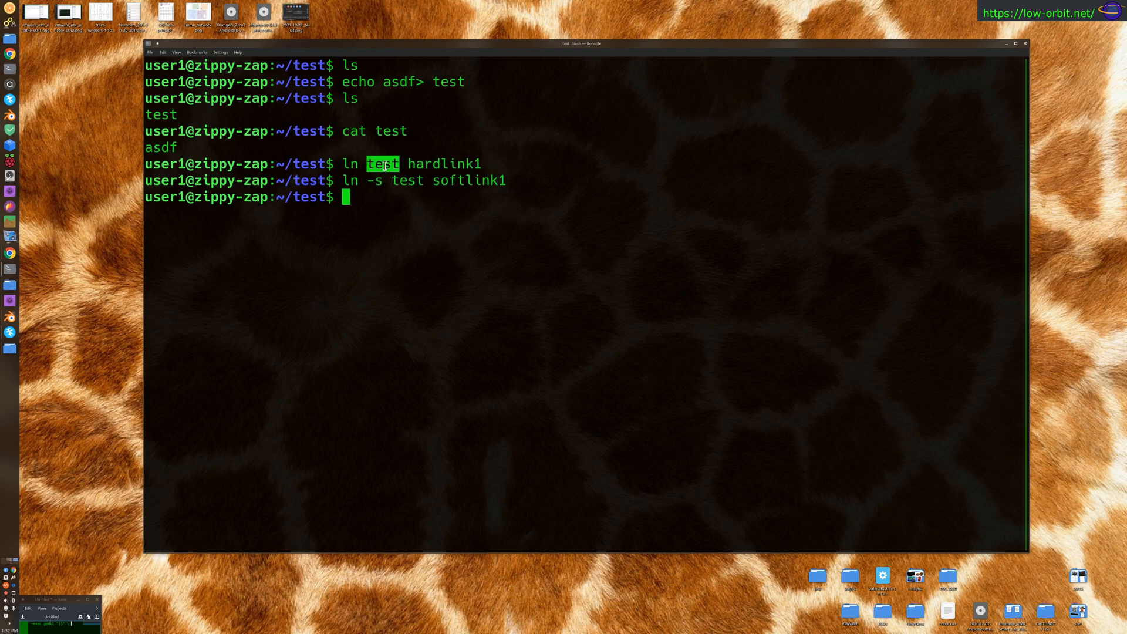
double_click(407, 181)
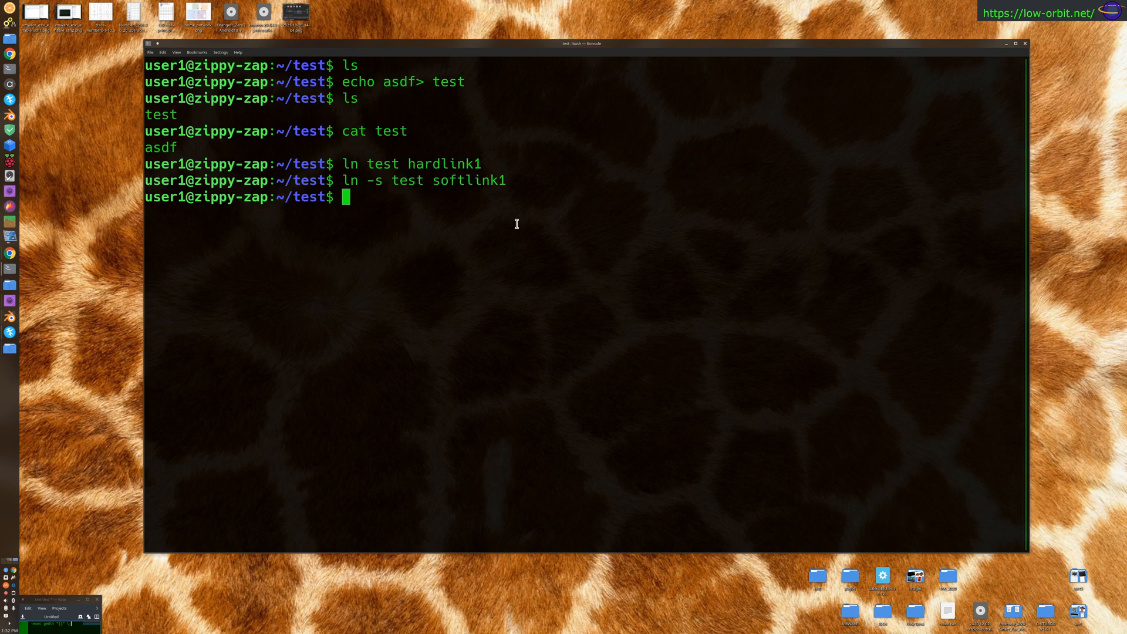
mouse_move(563, 159)
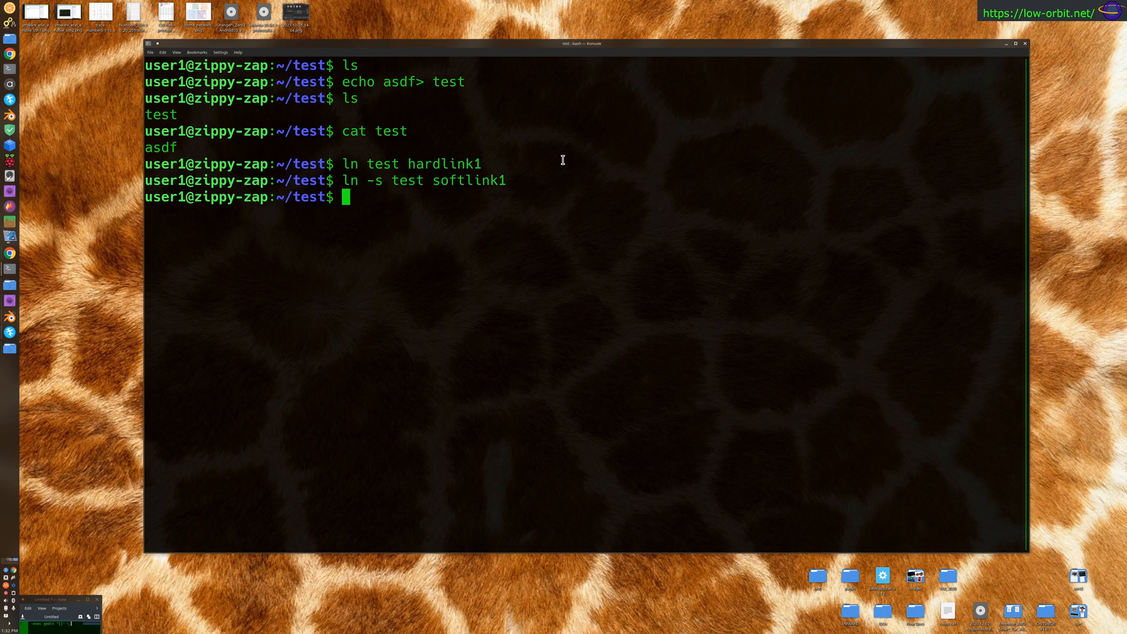
Run ls -l and highlight the link count 2 on the test entry.
text(ls -l)
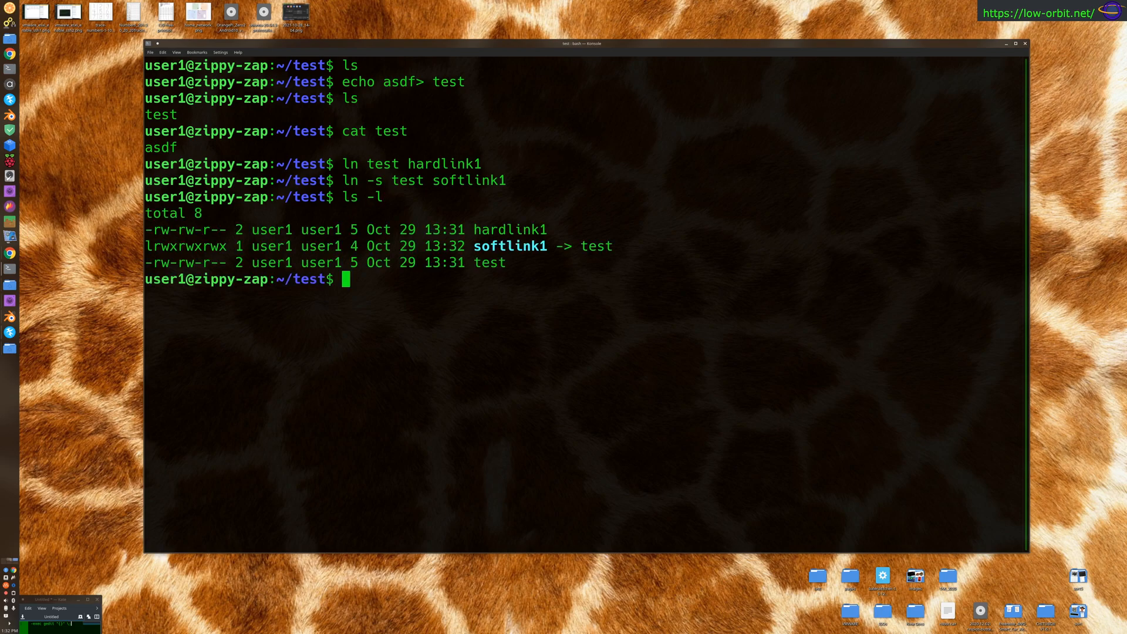
mouse_move(507, 236)
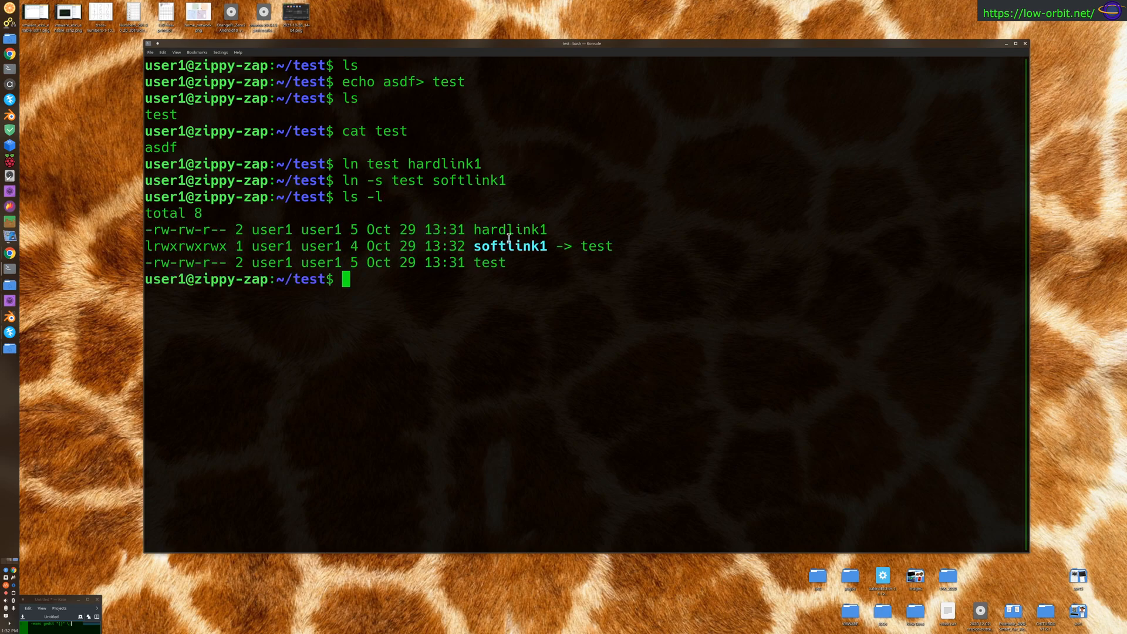
drag(503, 245, 606, 246)
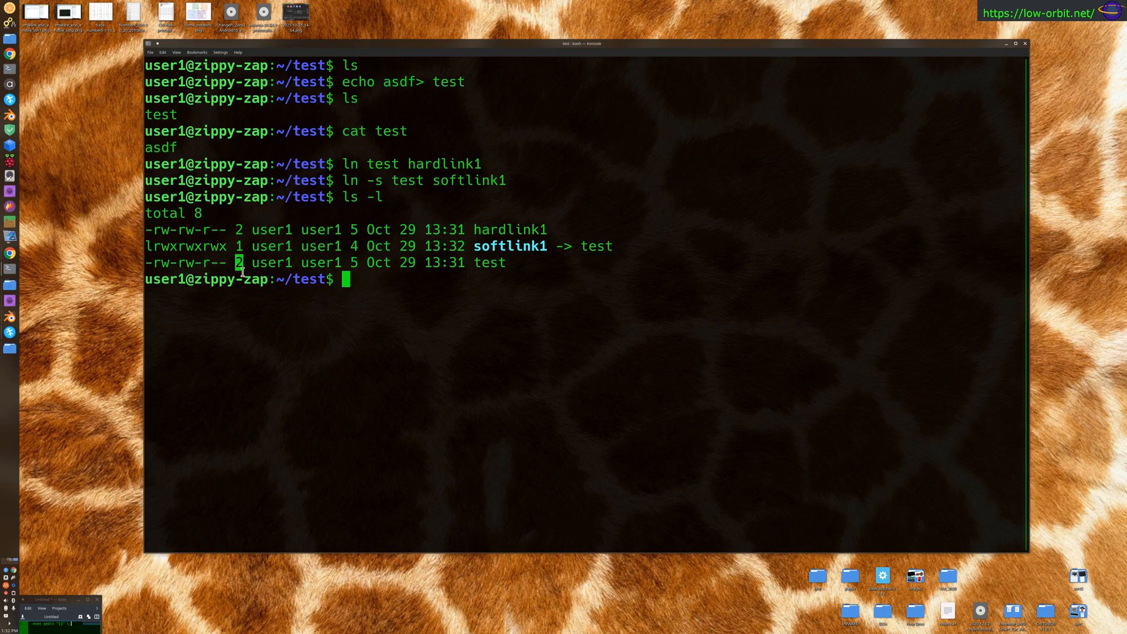
mouse_move(383, 359)
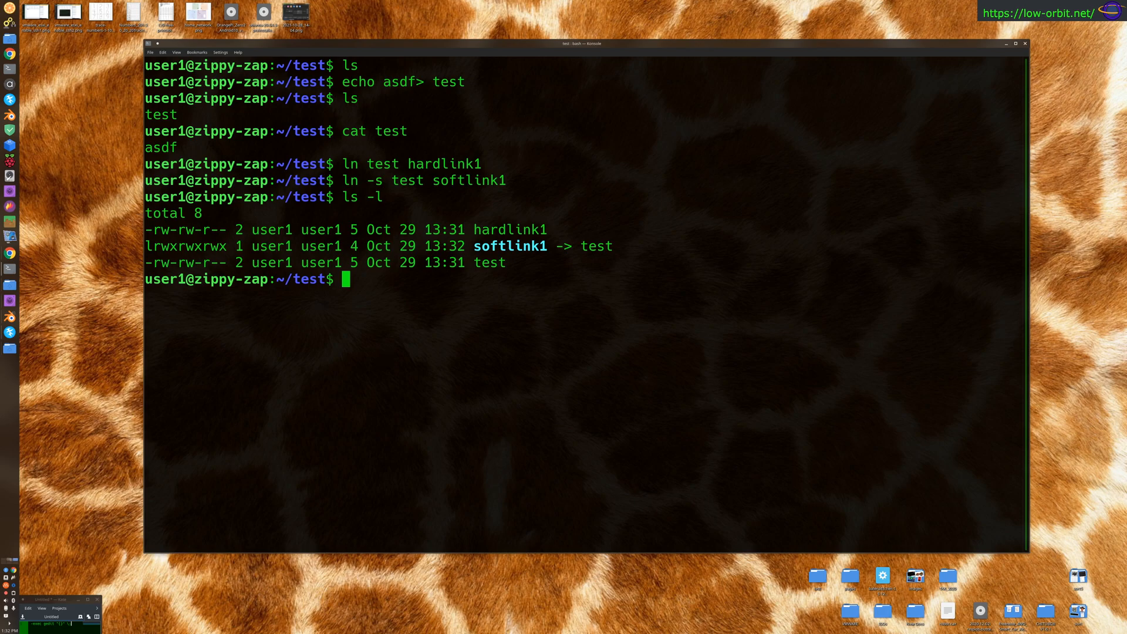
Remove softlink1, hardlink1 and test with rm, leaving ~/test empty.
text(rm)
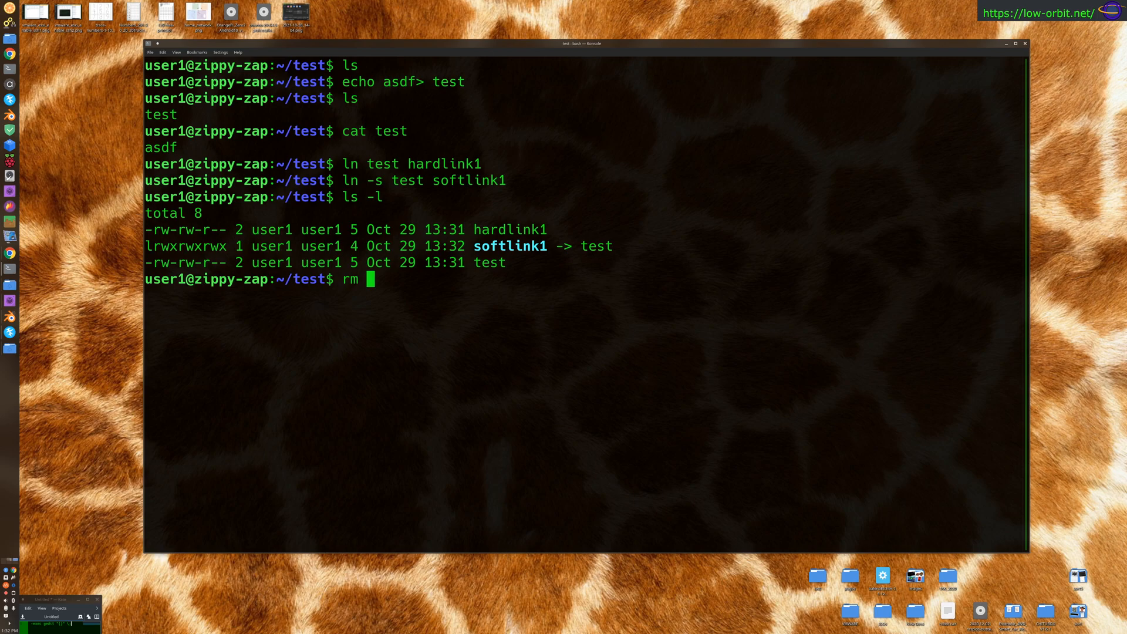
text(softlink1)
text(ls -l)
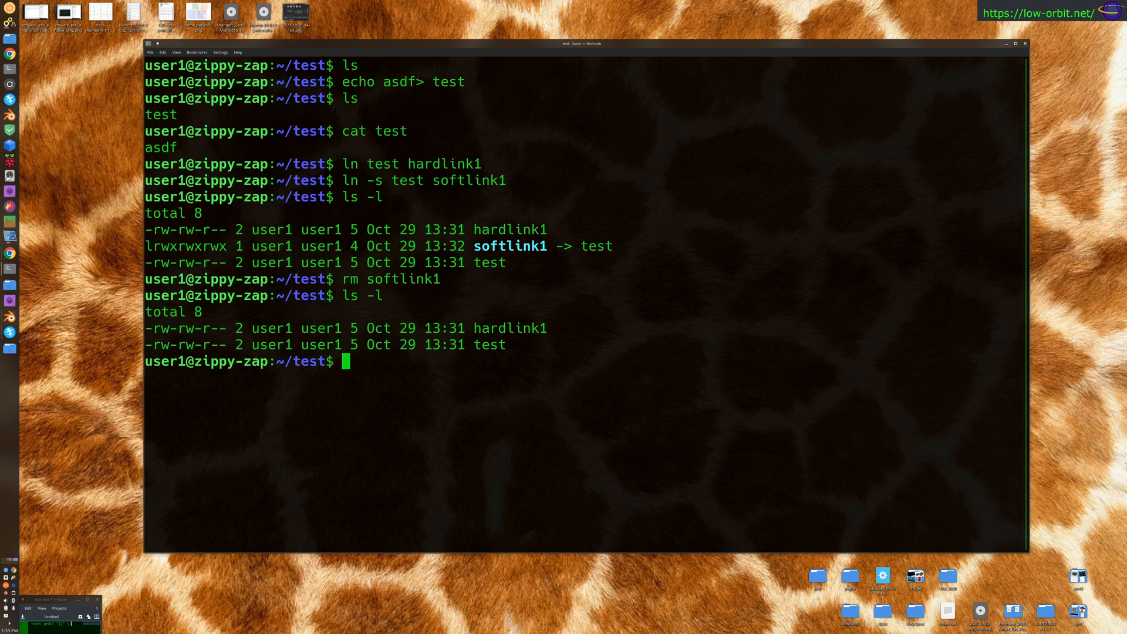
text(rm hardlink1)
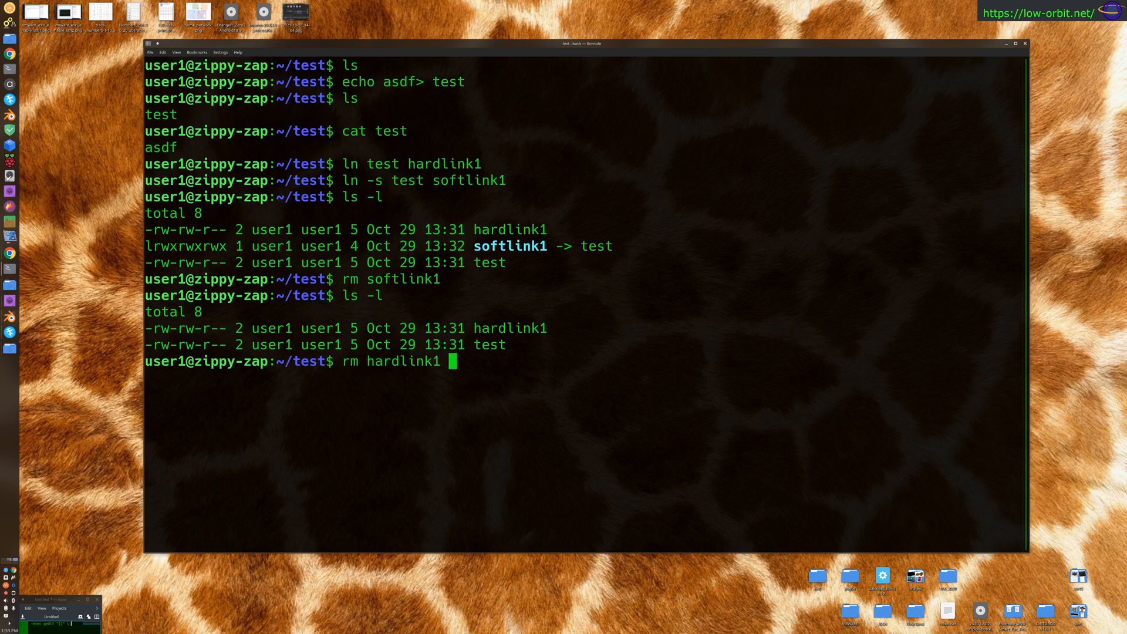
key(Return)
text(ls -l)
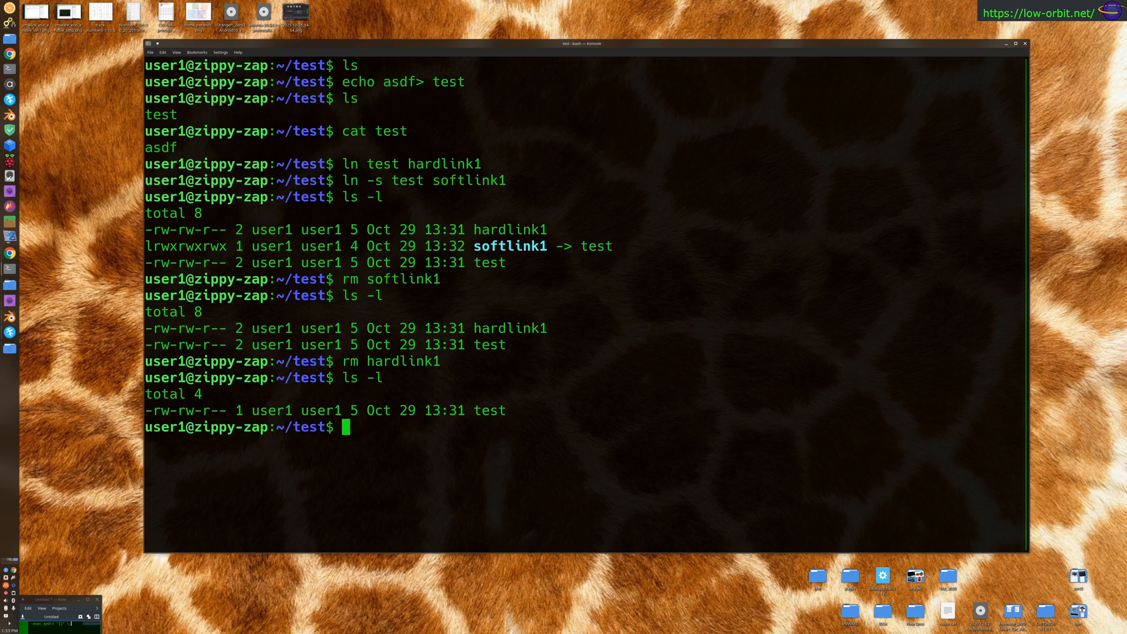
text(rm)
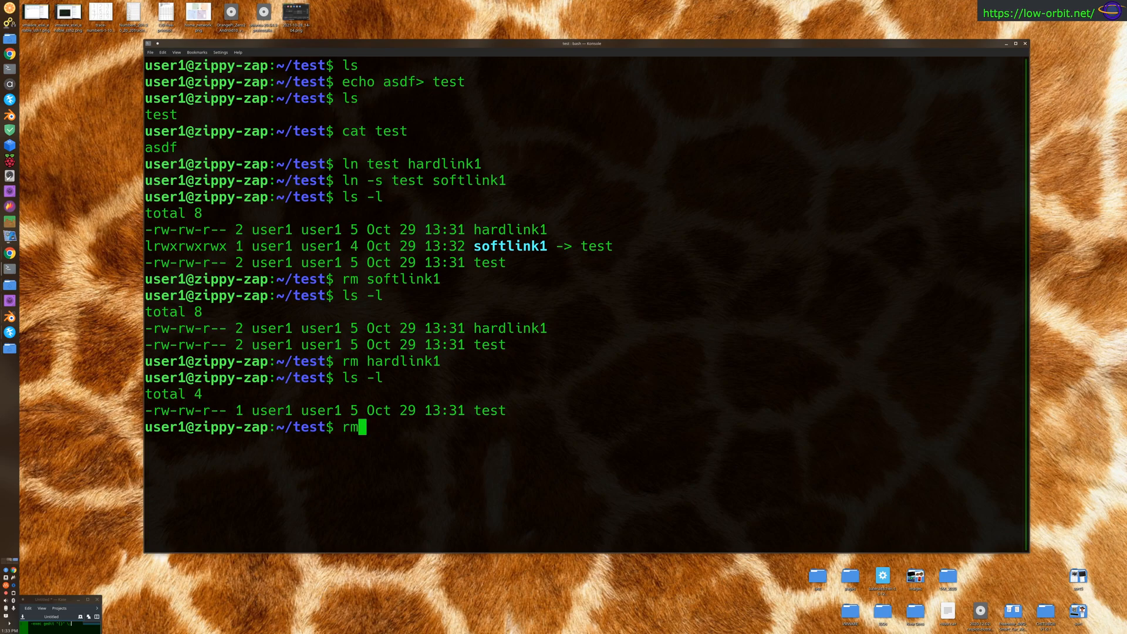
text(M)
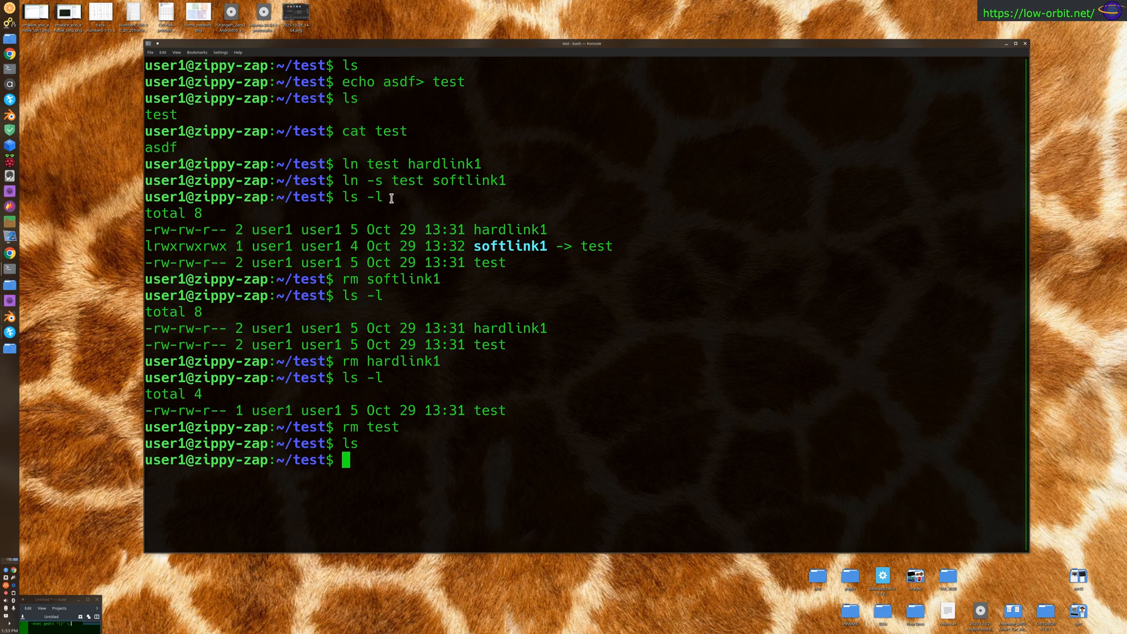
Recreate softlink1 (ln -s test) and hardlink1 (ln test), checking each with ls -l.
text(ln -s test softlink1)
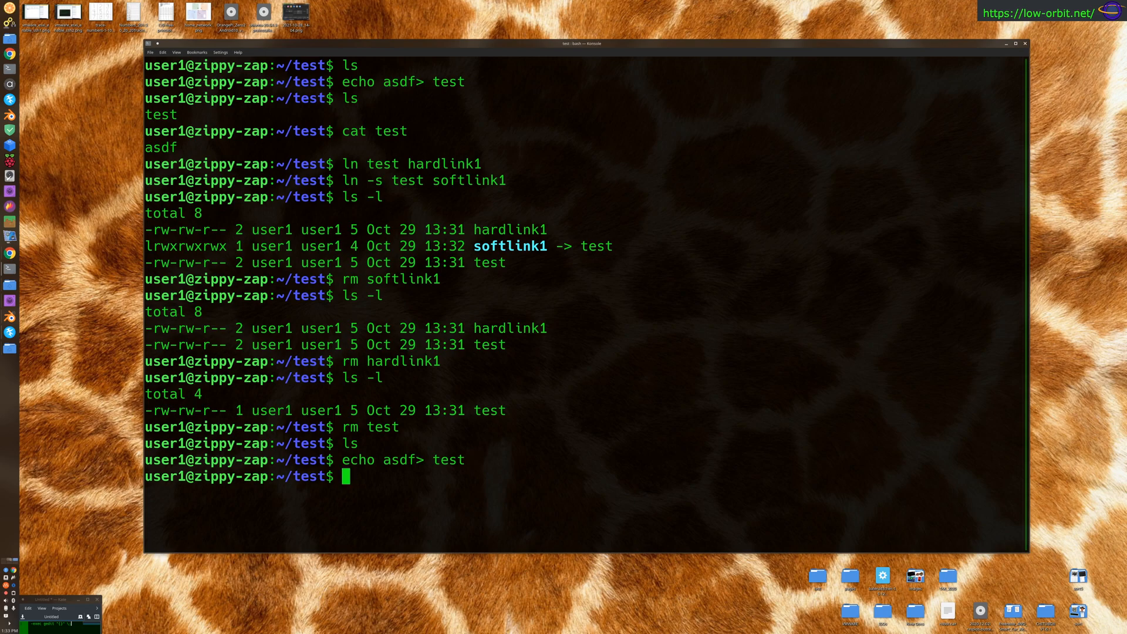
text(ls -l)
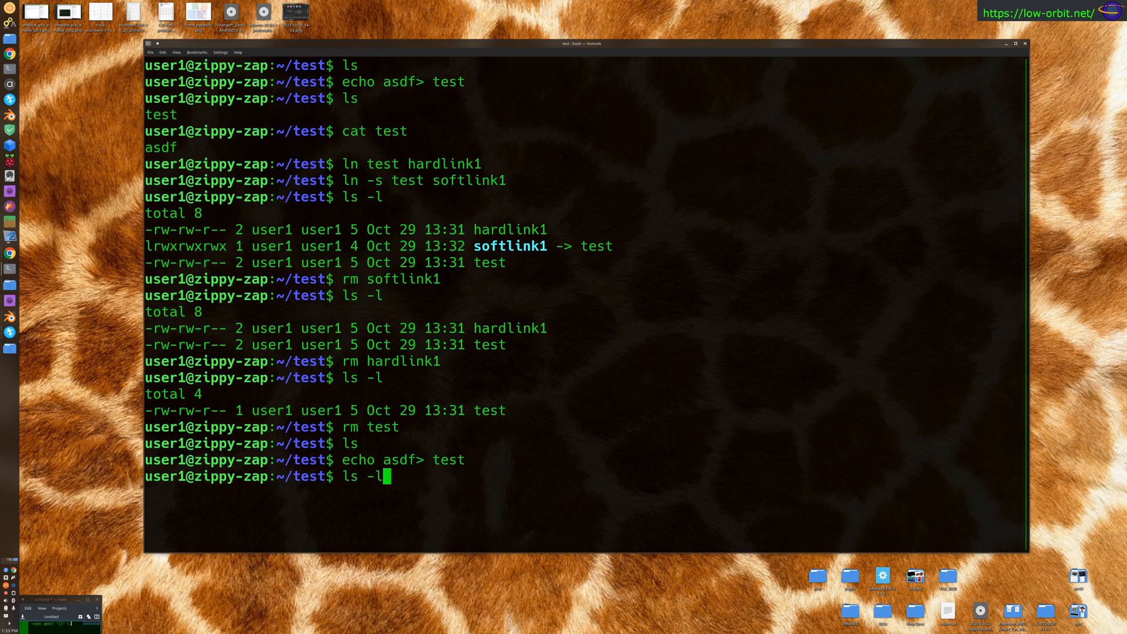
text(ln test hardlink1)
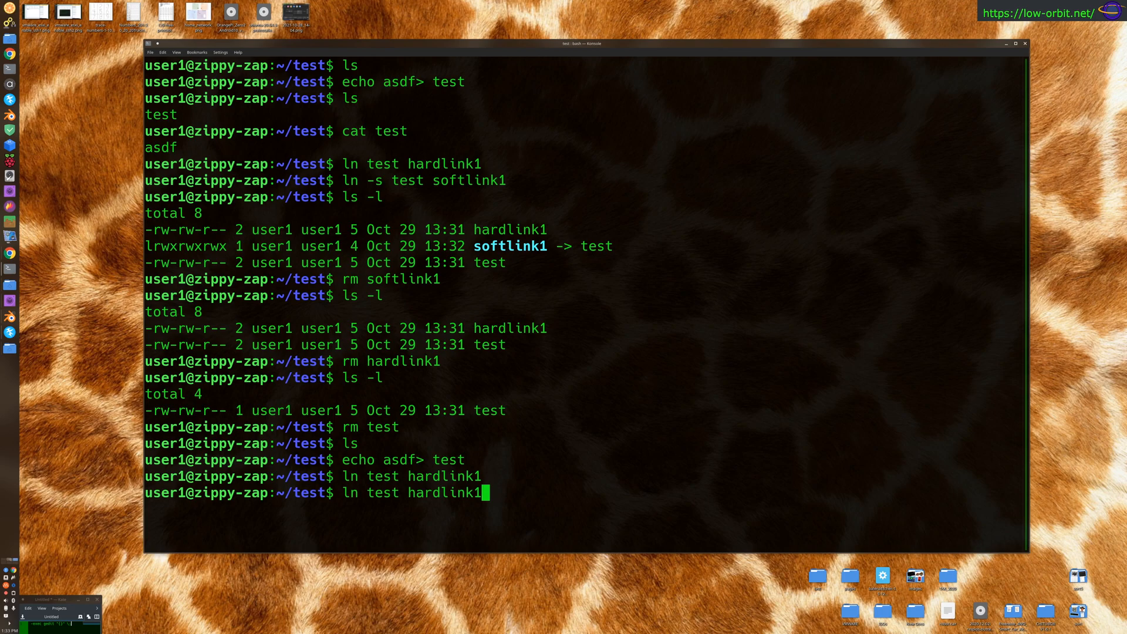
text(ls -l)
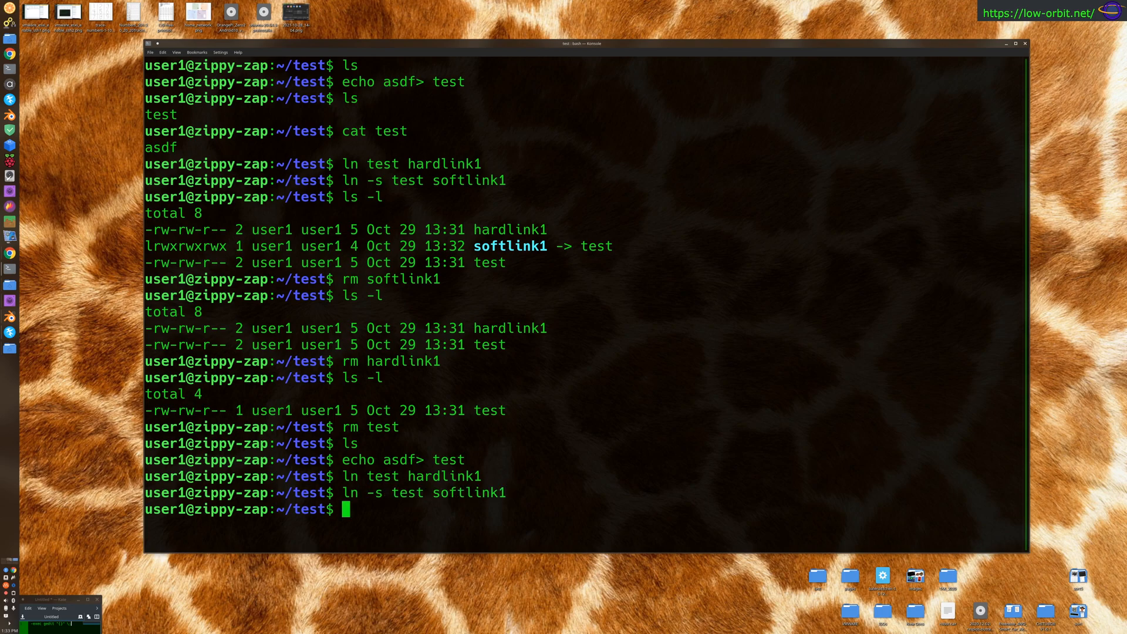
Create symbolic link softlink2 pointing to hardlink1.
text(ln)
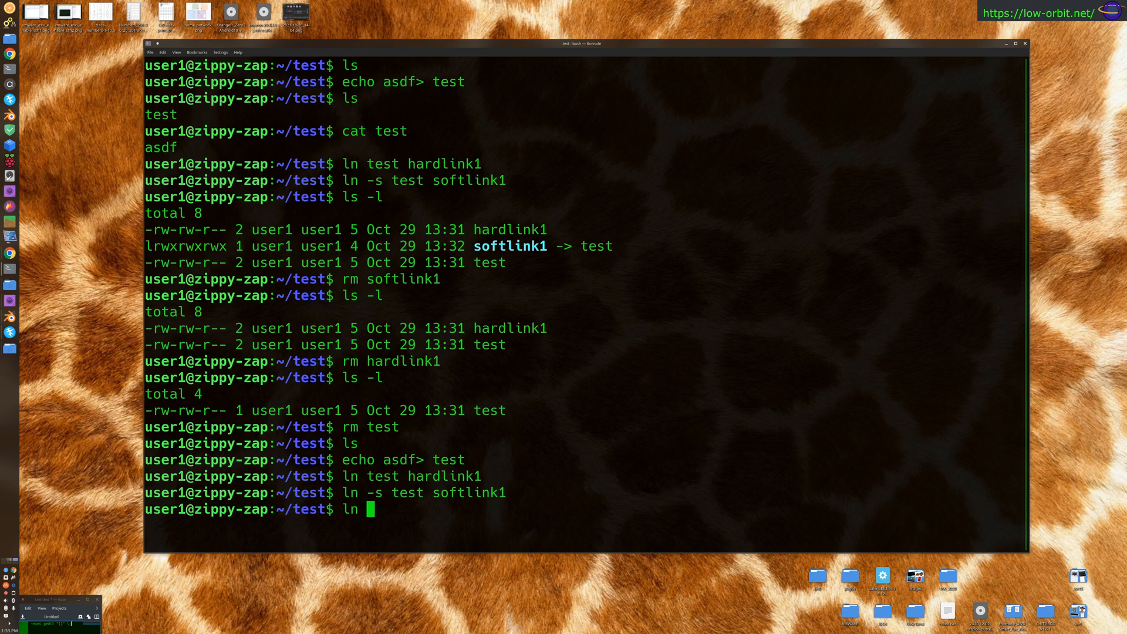
text(-s)
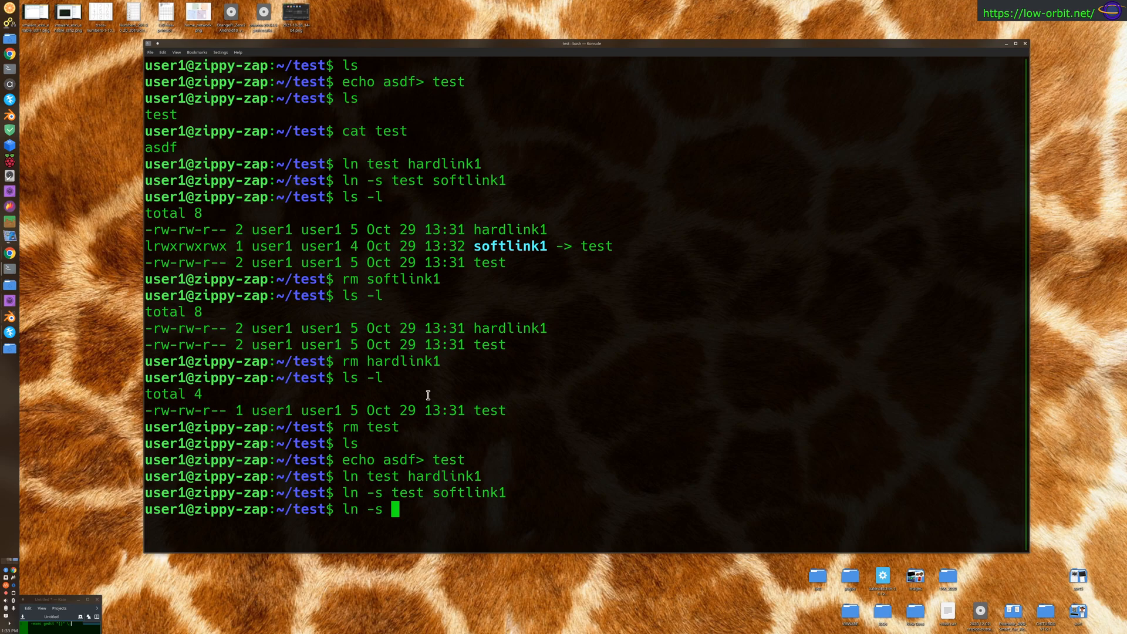
text(hardlink1)
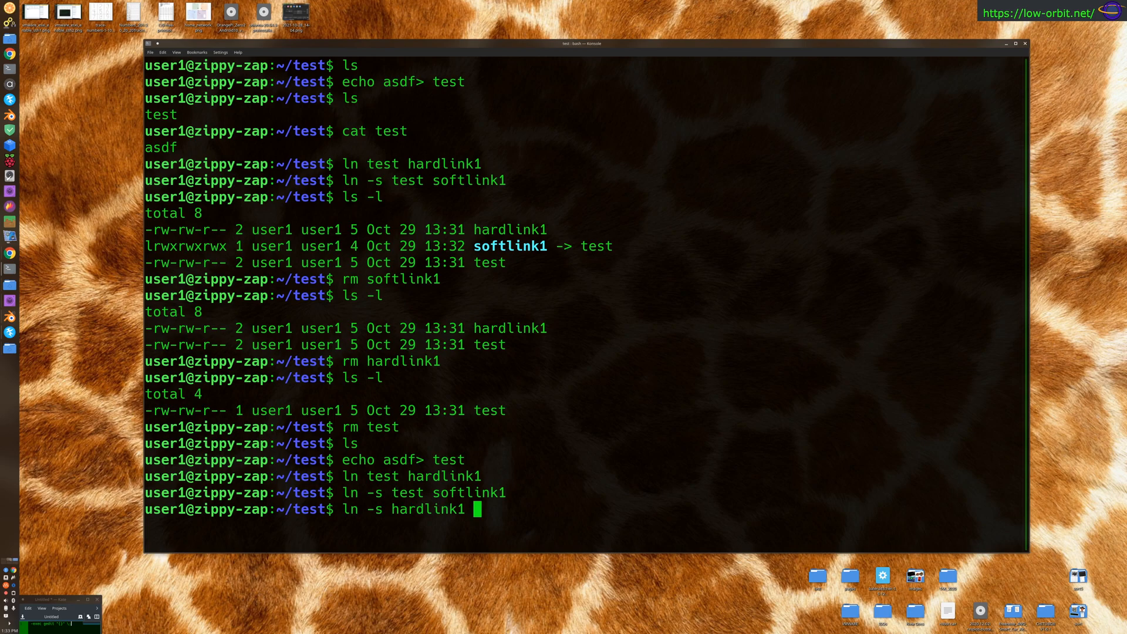
text(softlink2)
text(ls -l)
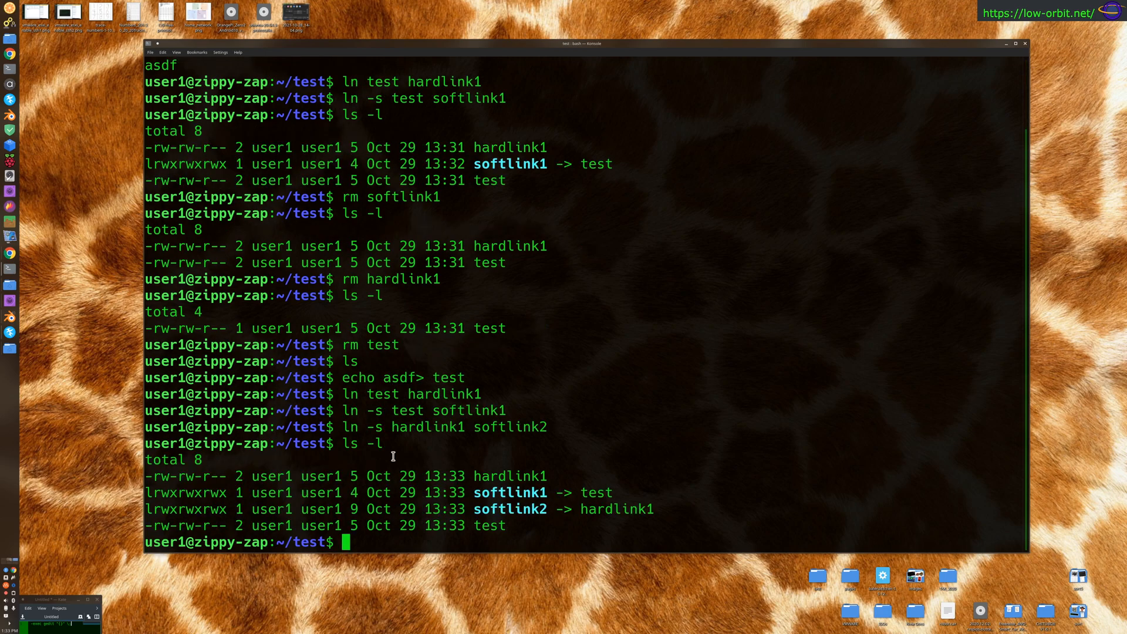
Highlight test and softlink1 in the listing, then delete test with rm.
double_click(488, 526)
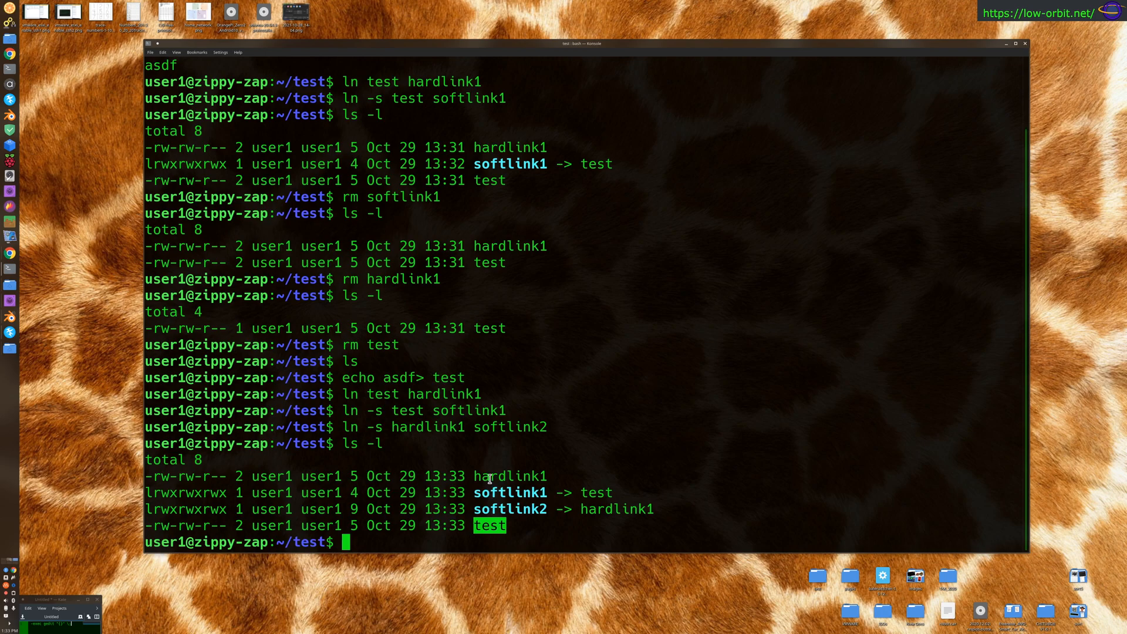
double_click(508, 492)
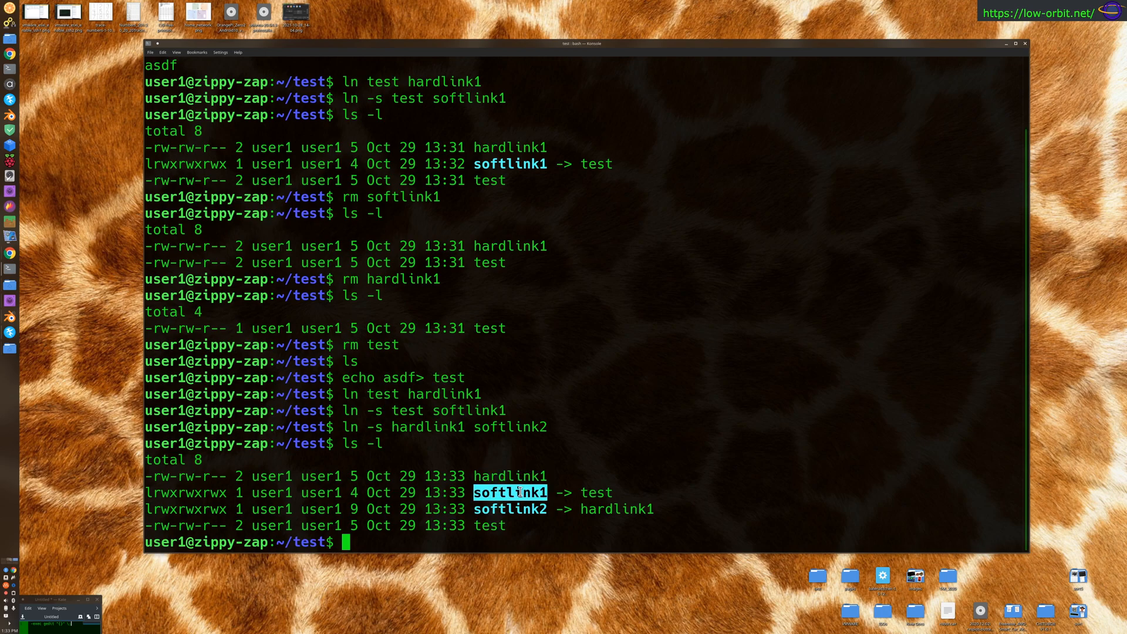
double_click(509, 508)
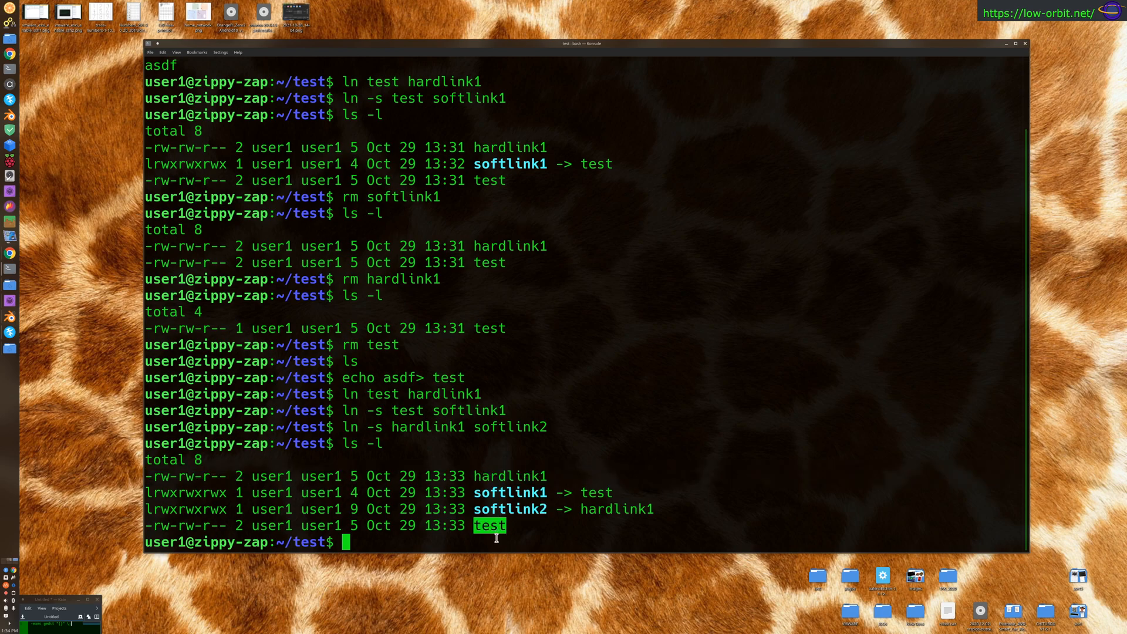
mouse_move(602, 482)
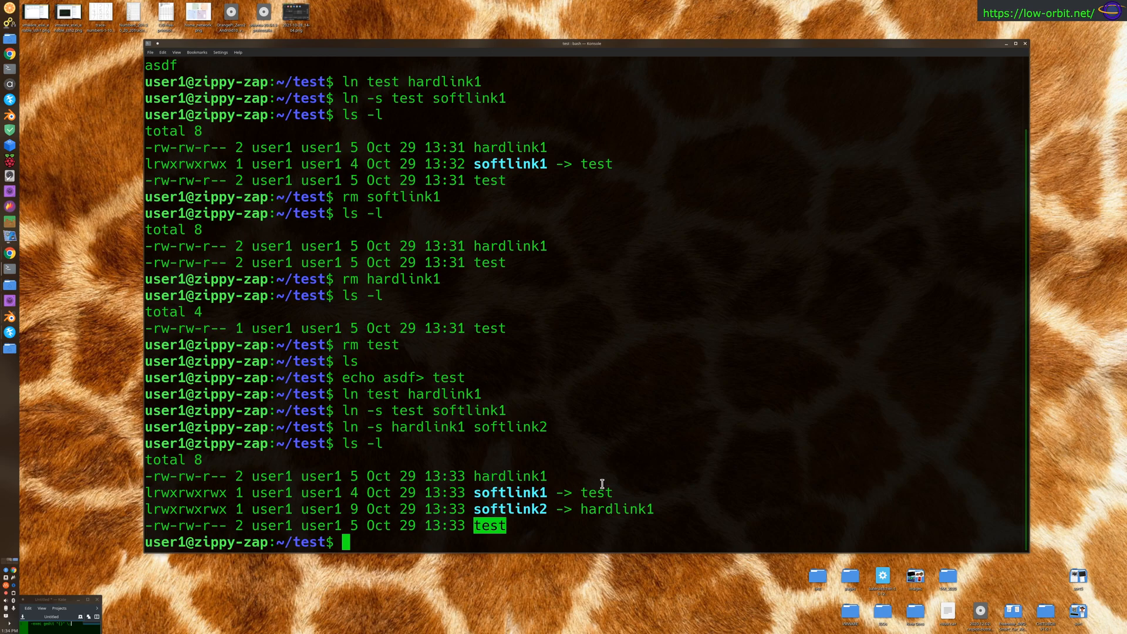
mouse_move(616, 423)
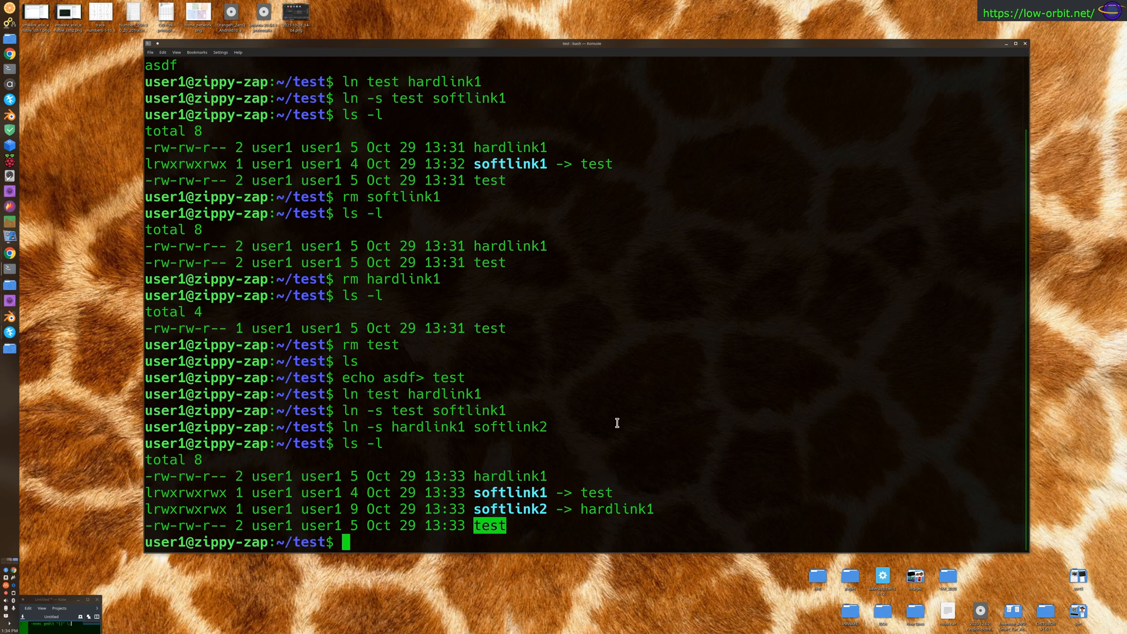
mouse_move(616, 423)
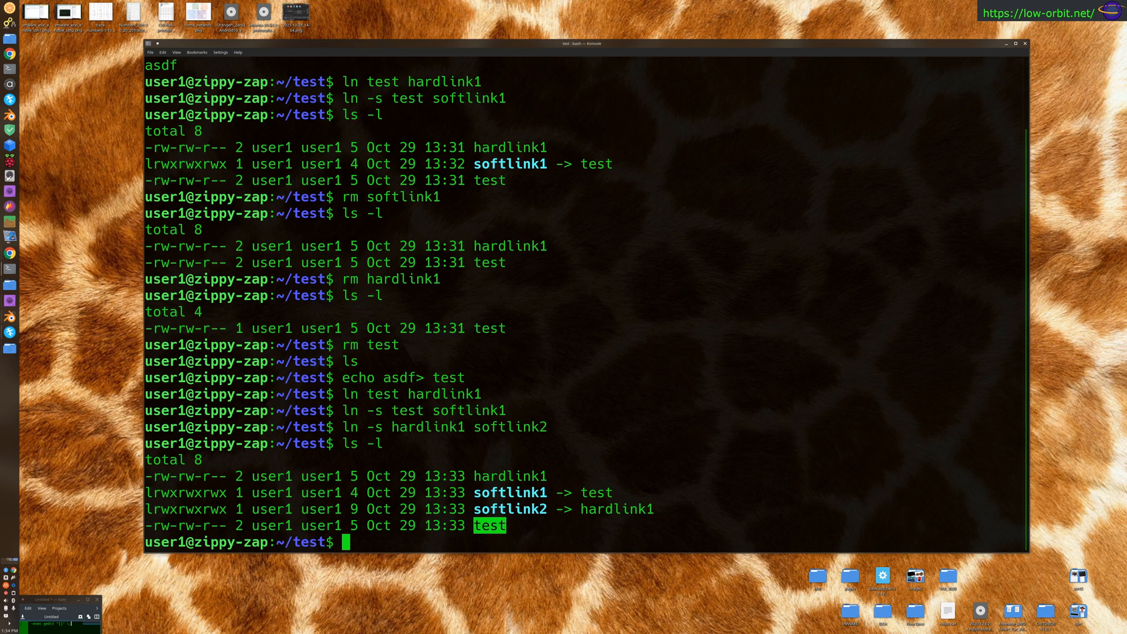
text(rm test)
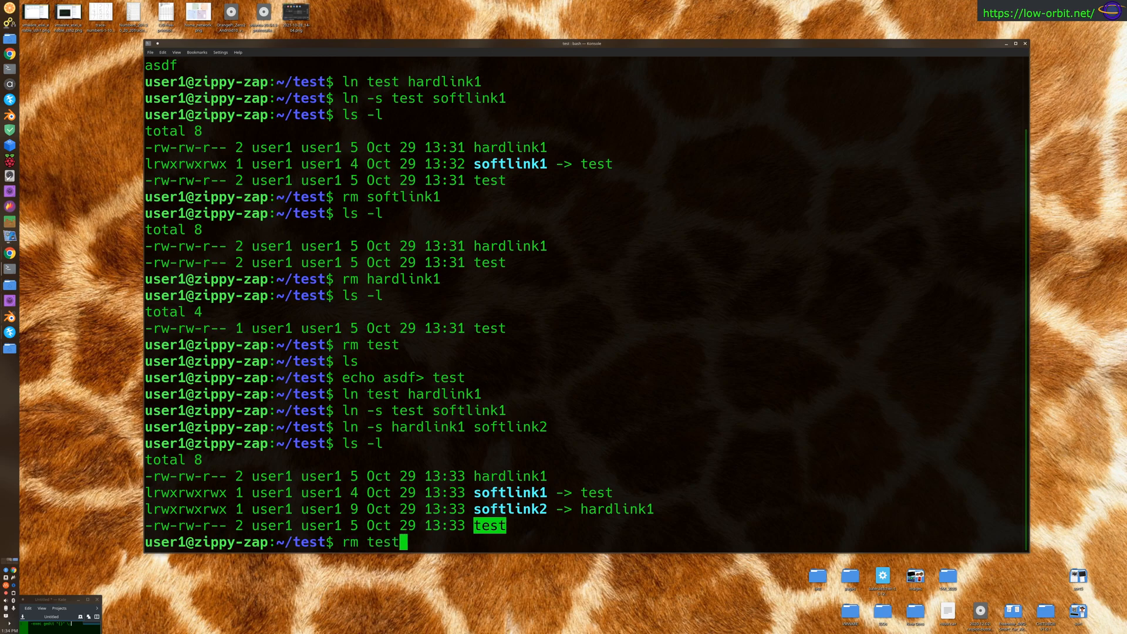
key(Return)
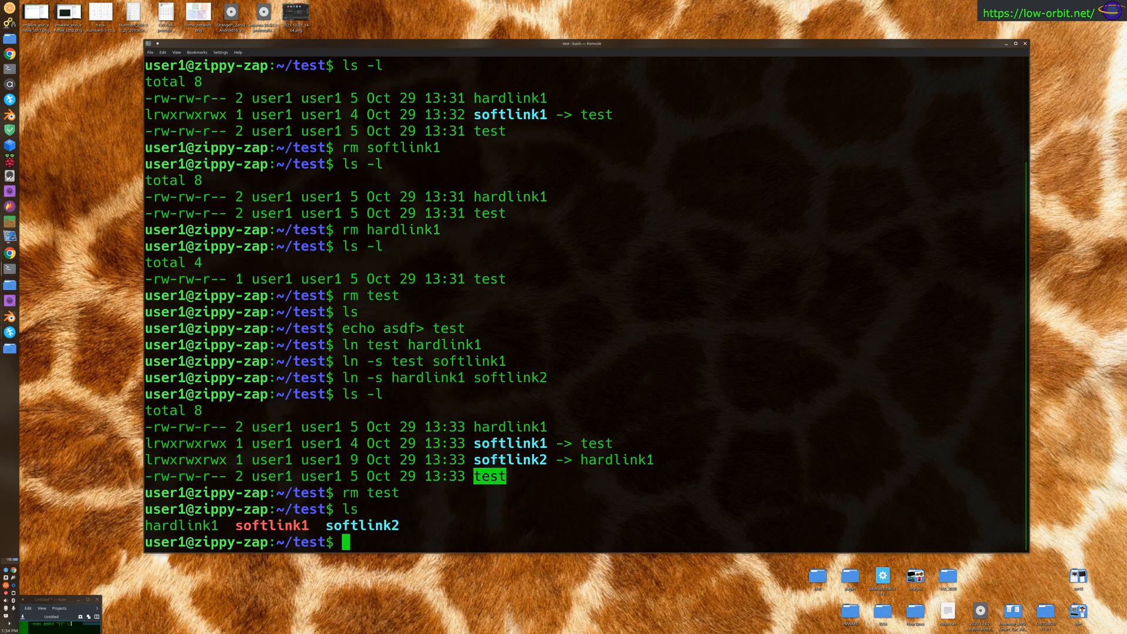
List with ls -l and cat hardlink1 to show it still reads asdf.
text(ls -l)
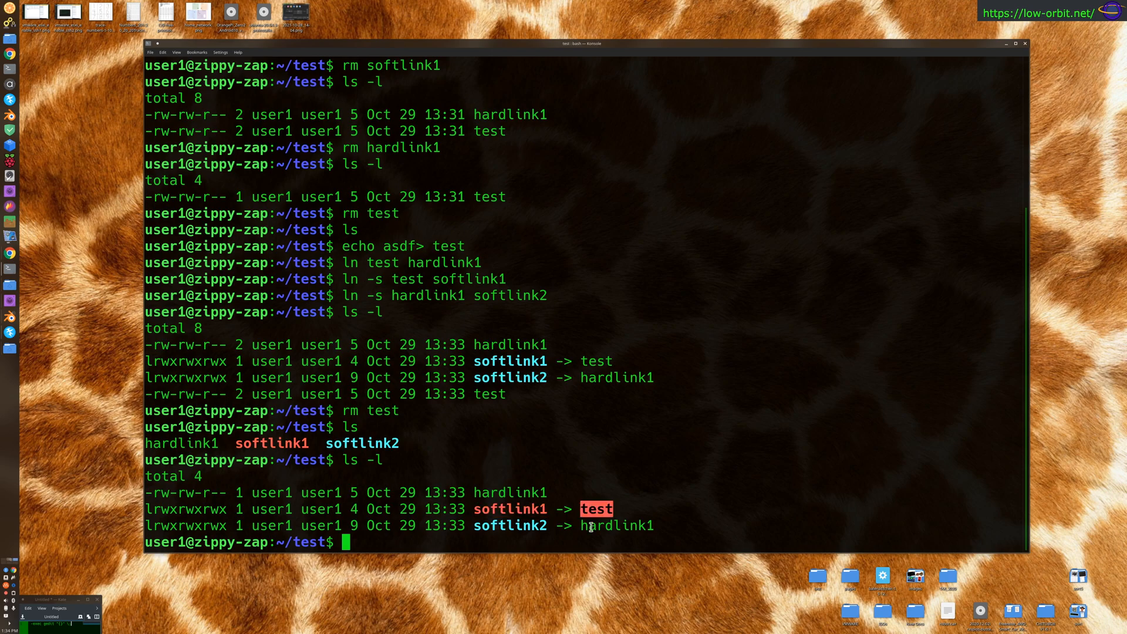
mouse_move(632, 515)
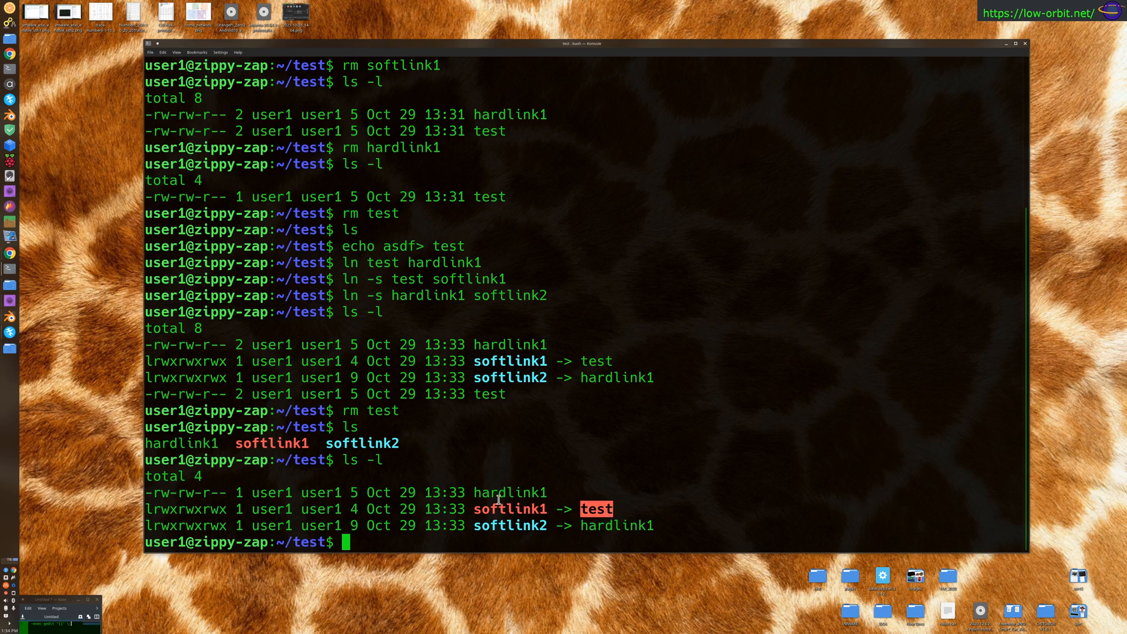
double_click(508, 492)
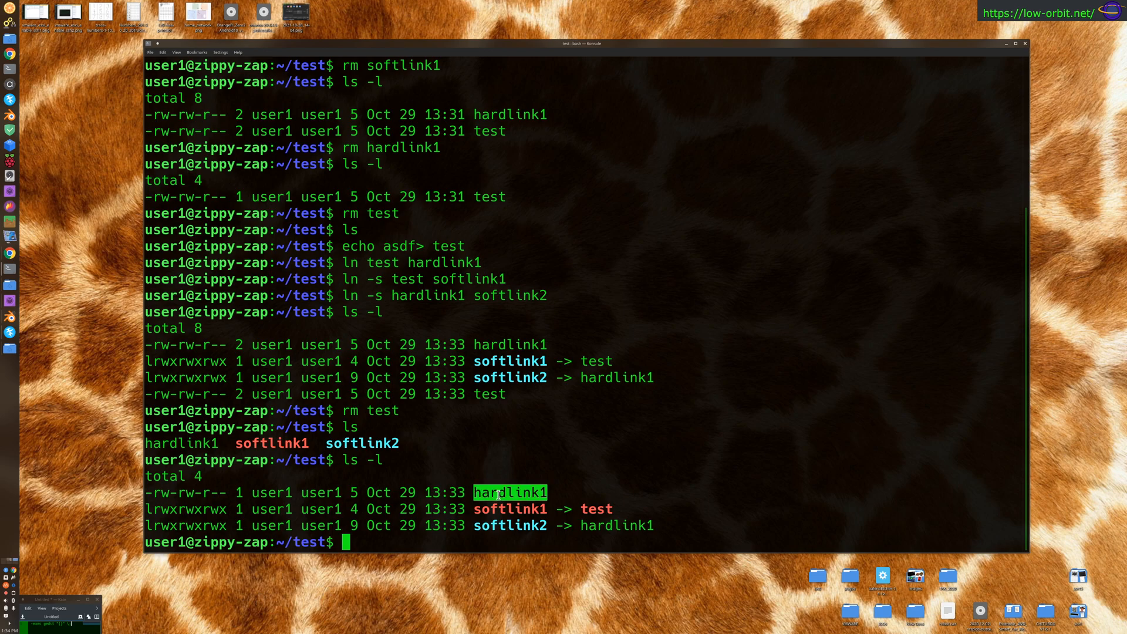
mouse_move(597, 473)
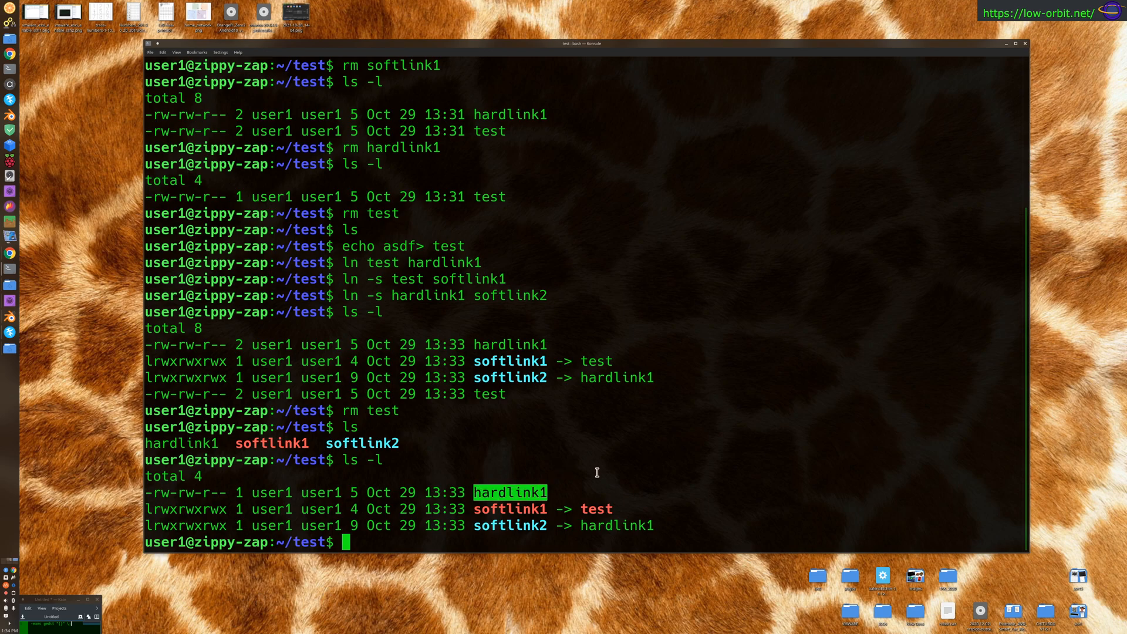
text(cat)
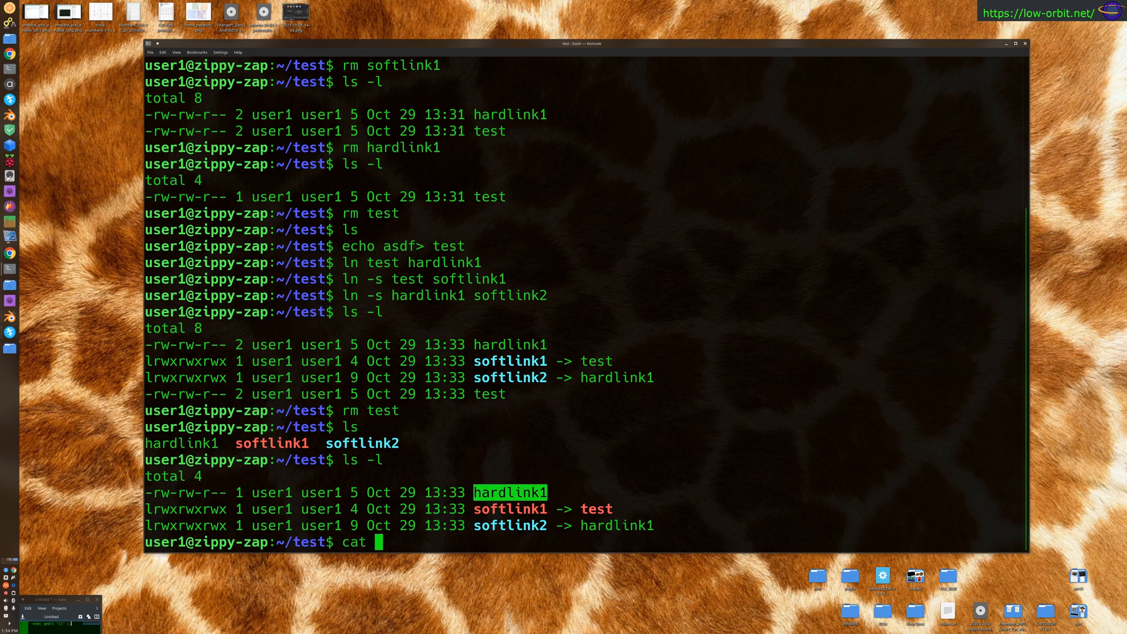
text(hardlink1)
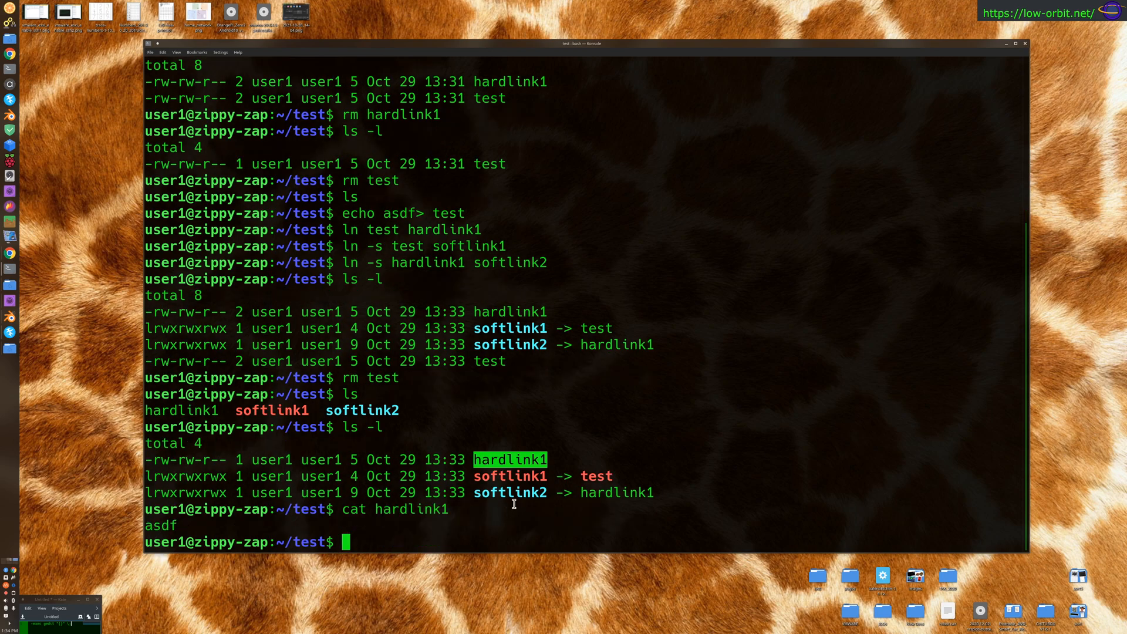
cat softlink2 to read asdf, then recall the command to try softlink1.
double_click(508, 492)
text(cat s)
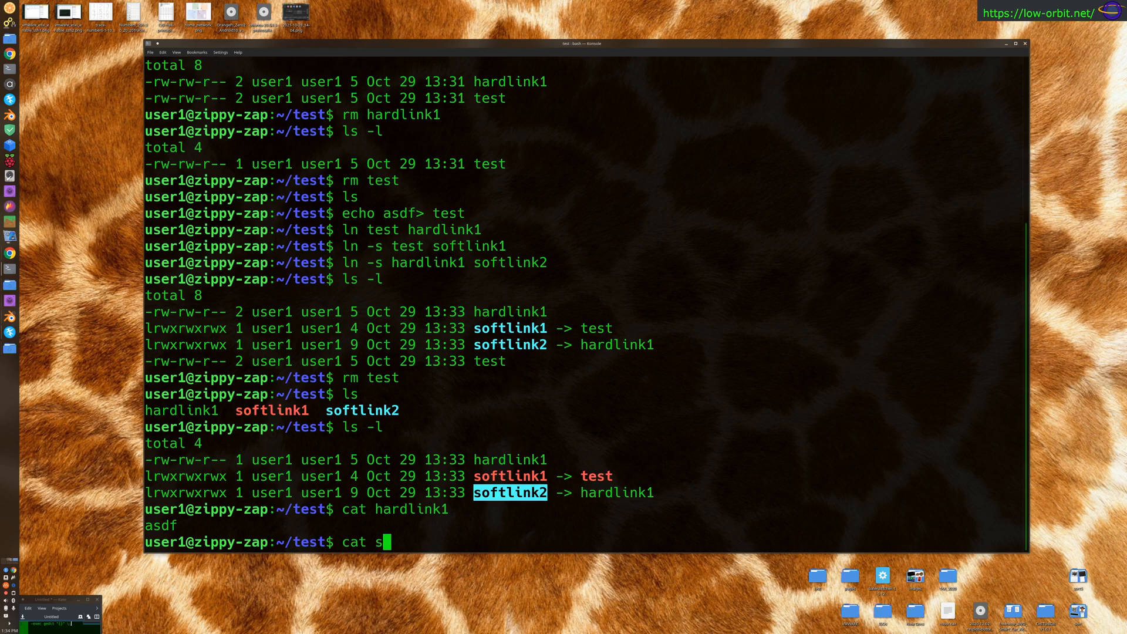
text(oftlink2)
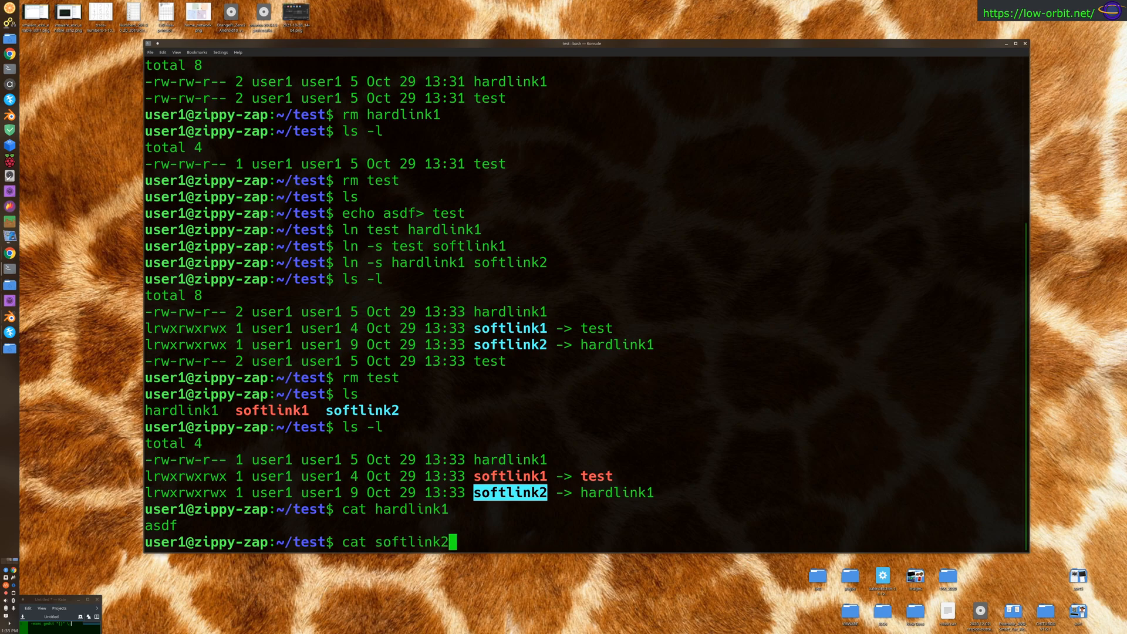
key(Return)
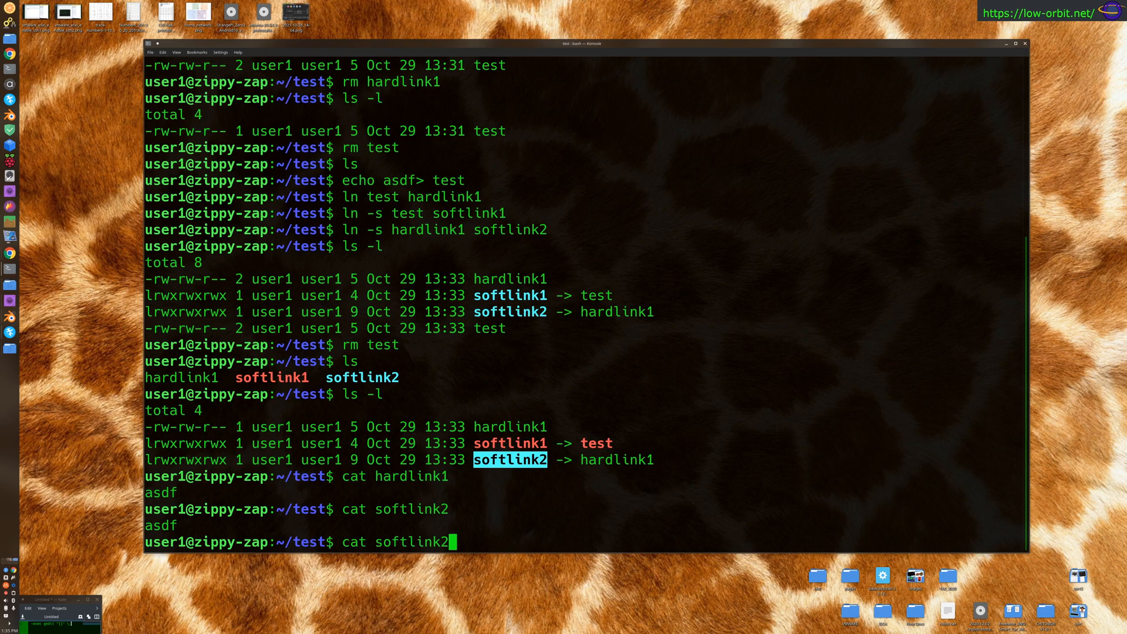
key(BackSpace)
text(1)
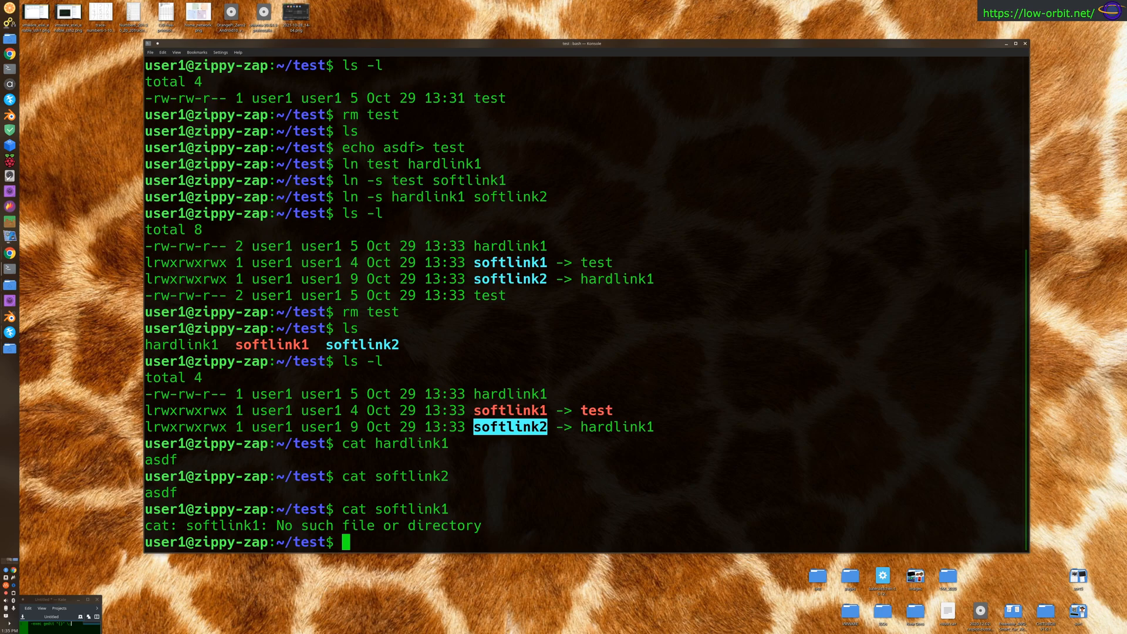
text(ed)
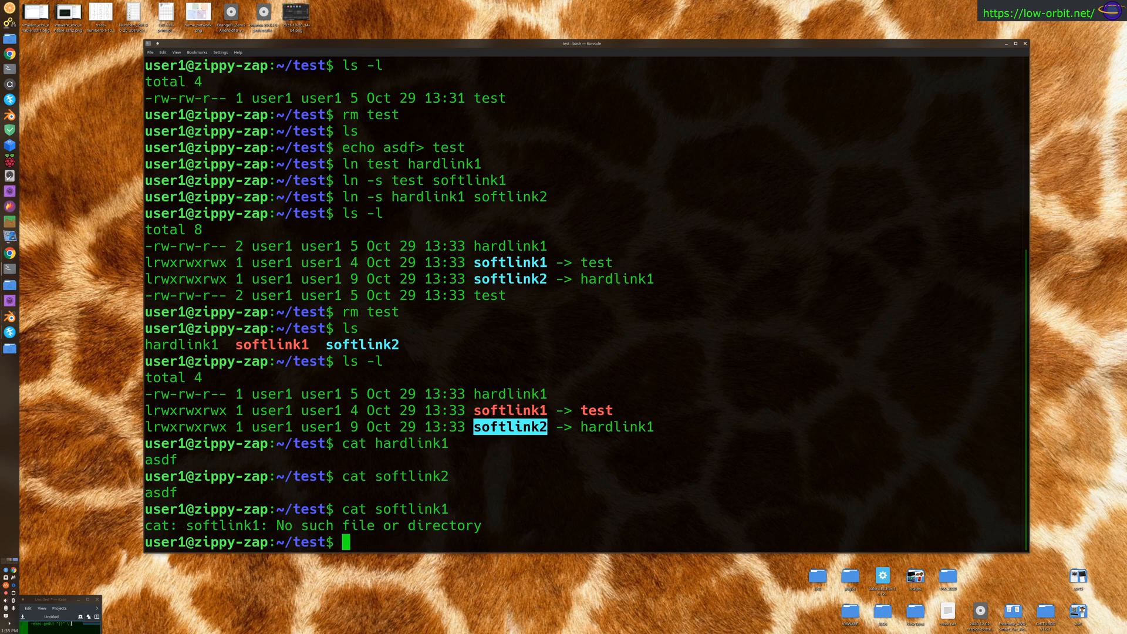
mouse_move(586, 328)
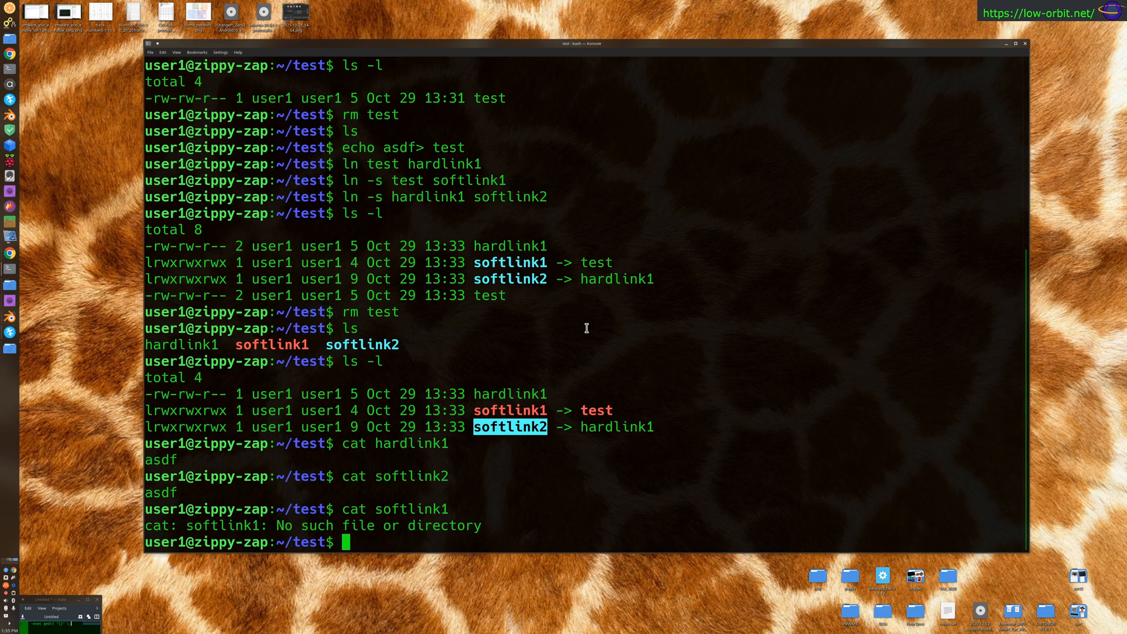
drag(426, 395, 505, 395)
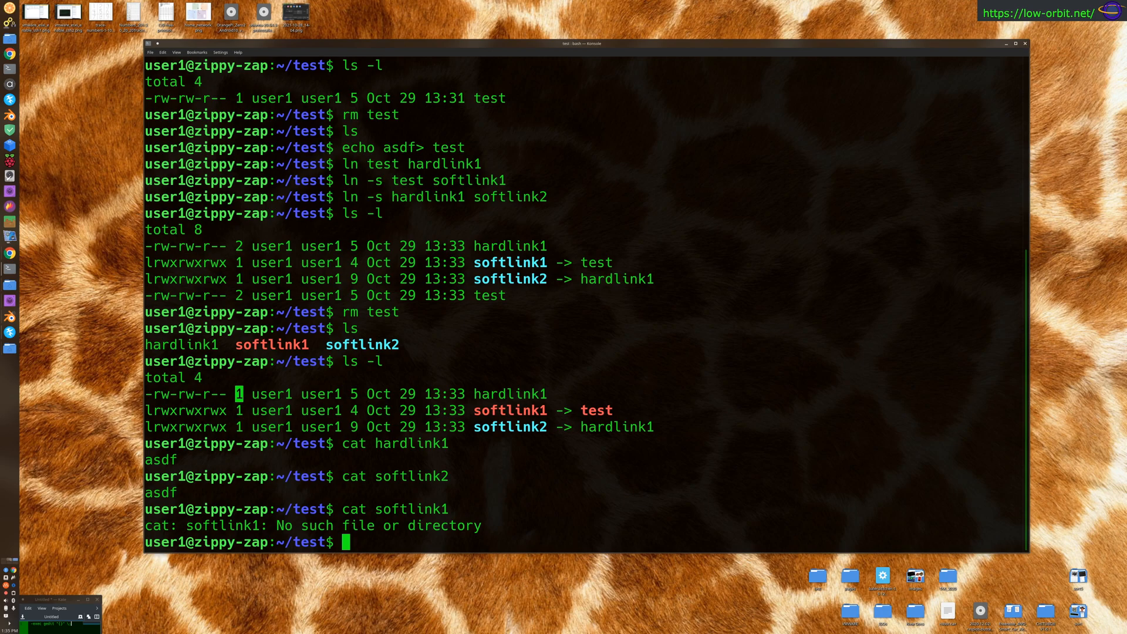
mouse_move(467, 178)
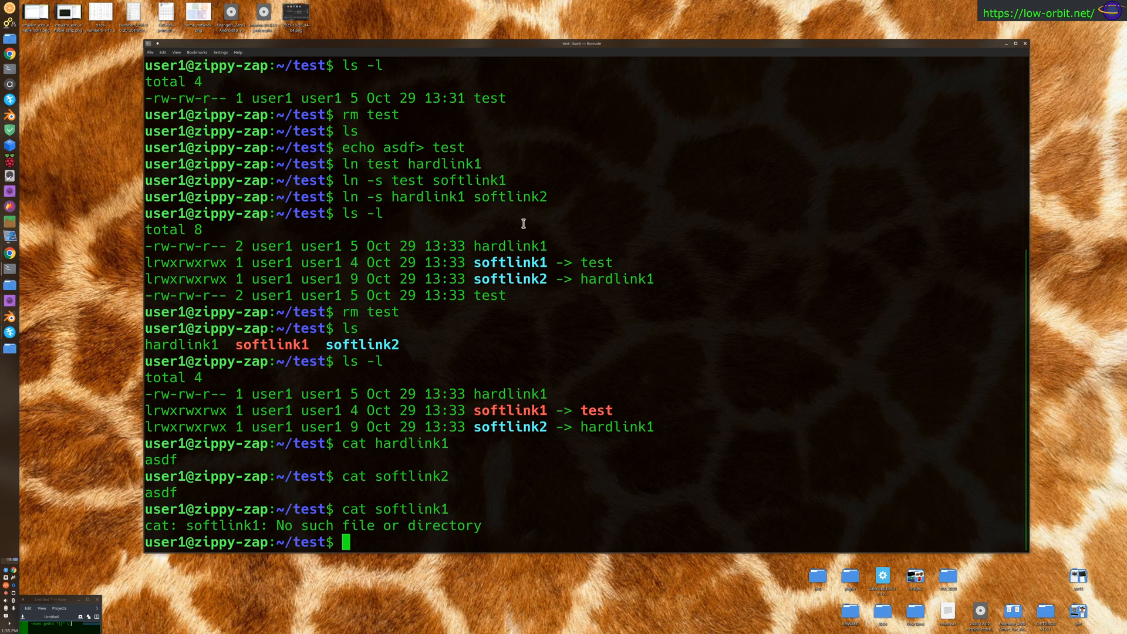
Empty the directory with rm *, verify with ls -l, and recreate test containing asdf.
text(rm *)
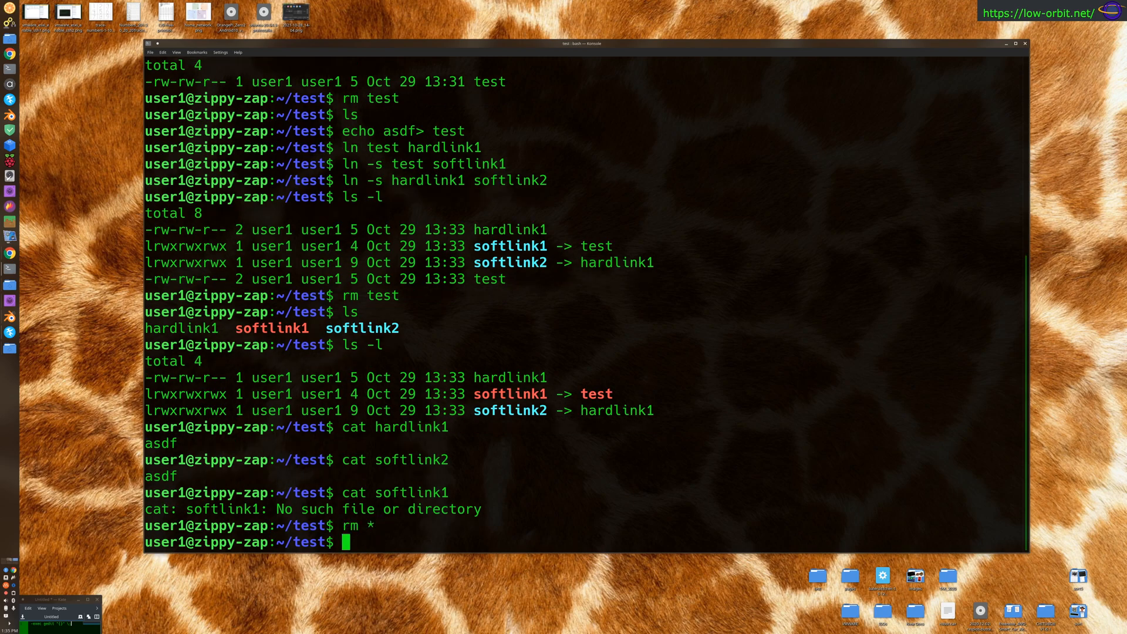
text(ls -l)
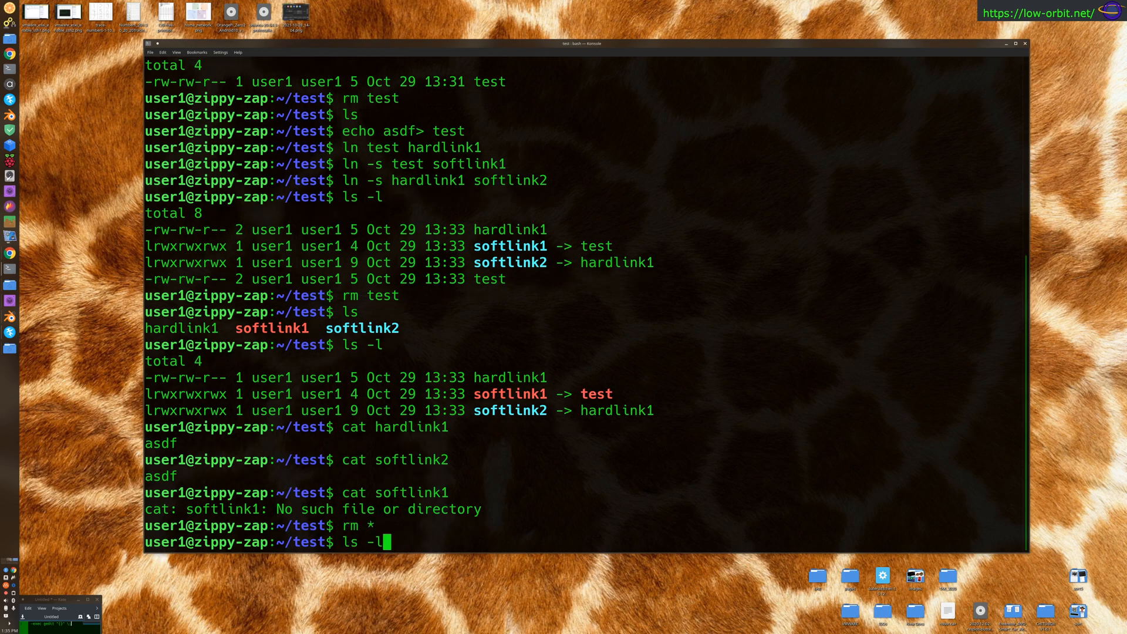
text(echo asdf> test)
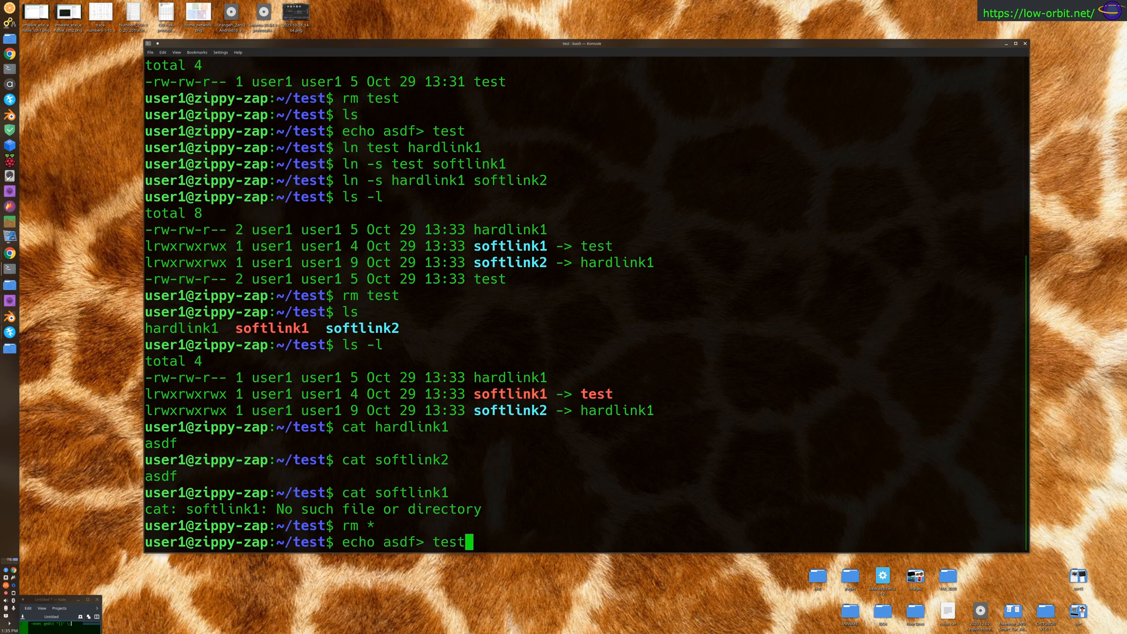
Create hard links a, b and c to test with ln, giving link count 4.
text(ln)
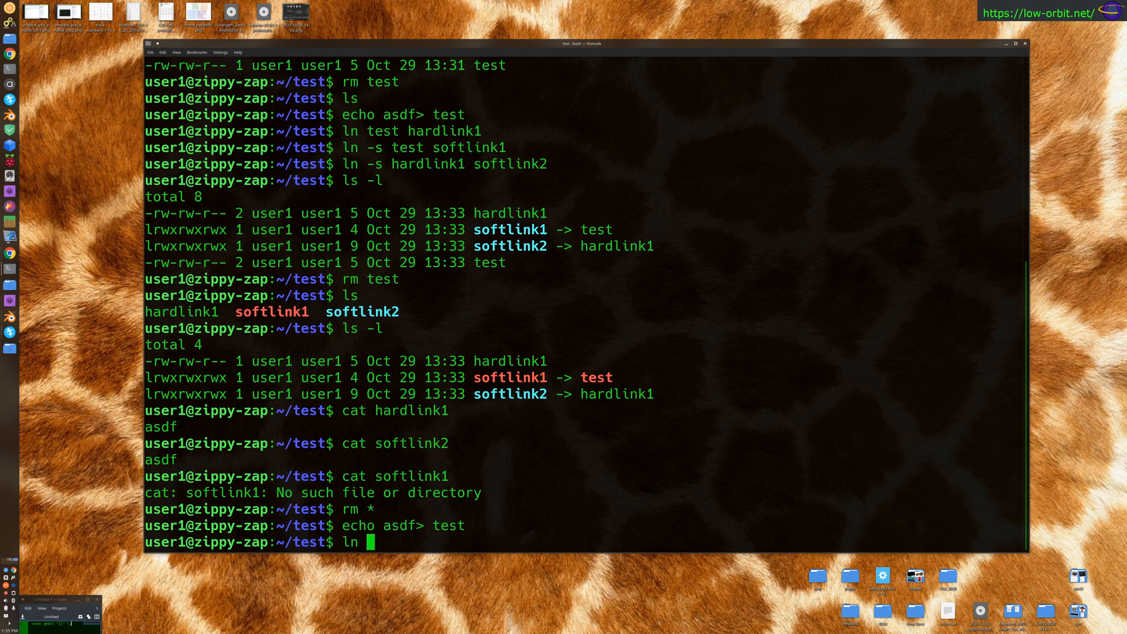
text(test)
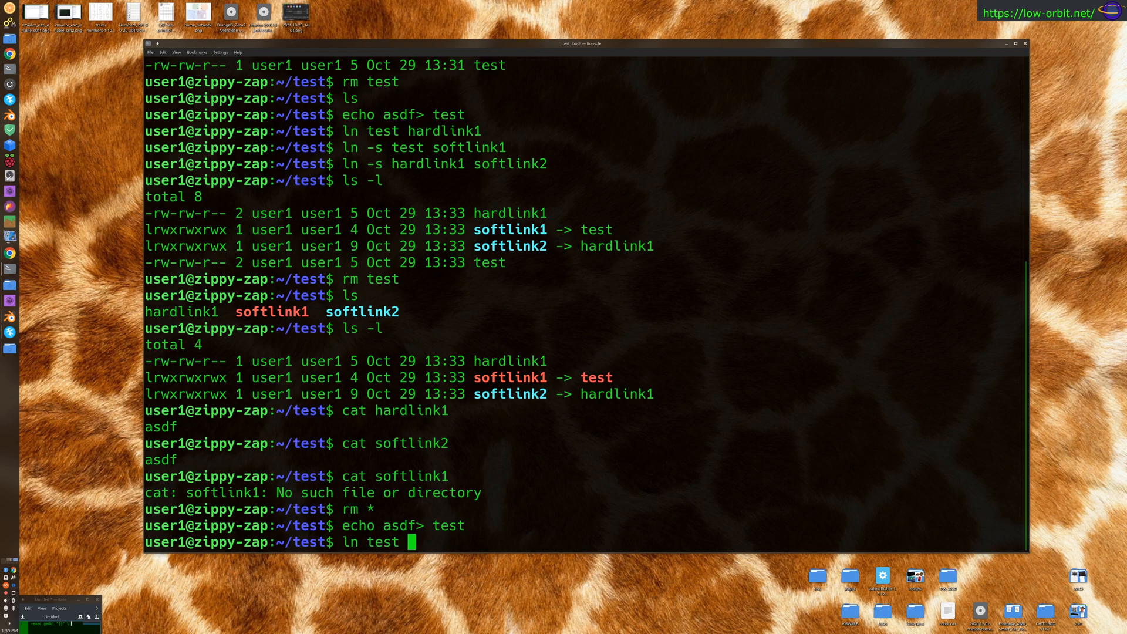
text(a)
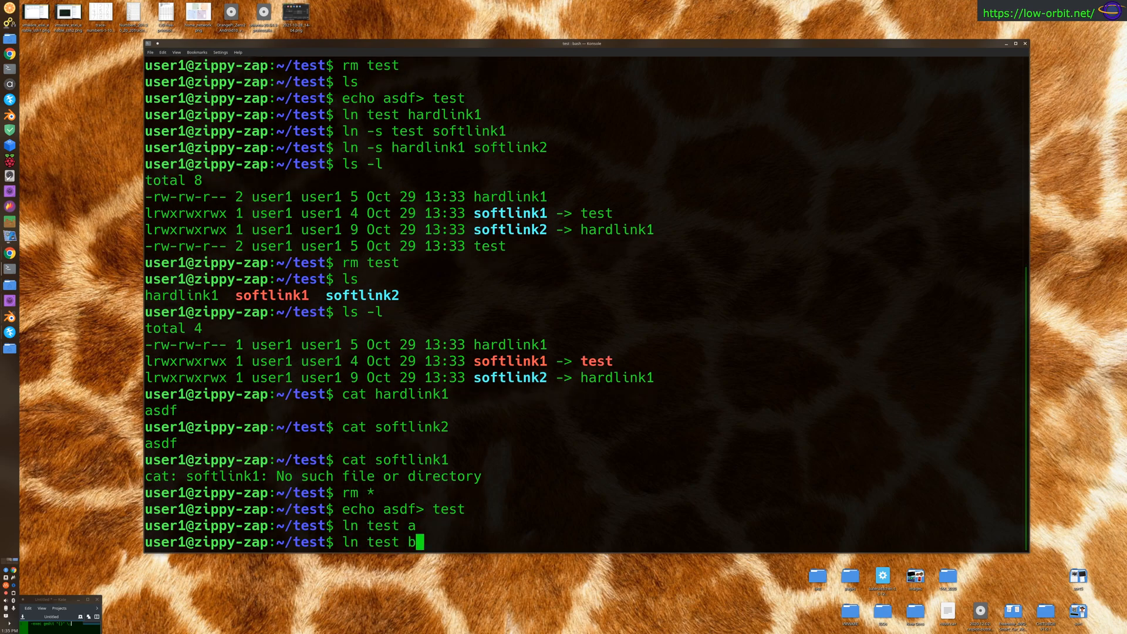
key(Return)
text(ls -l)
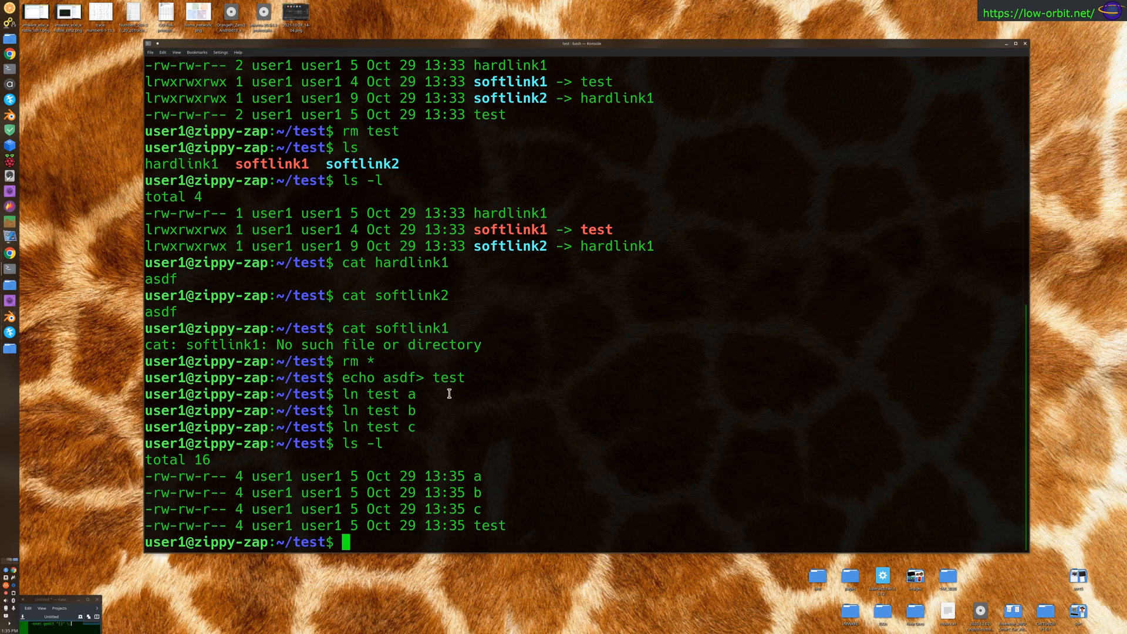
mouse_move(472, 526)
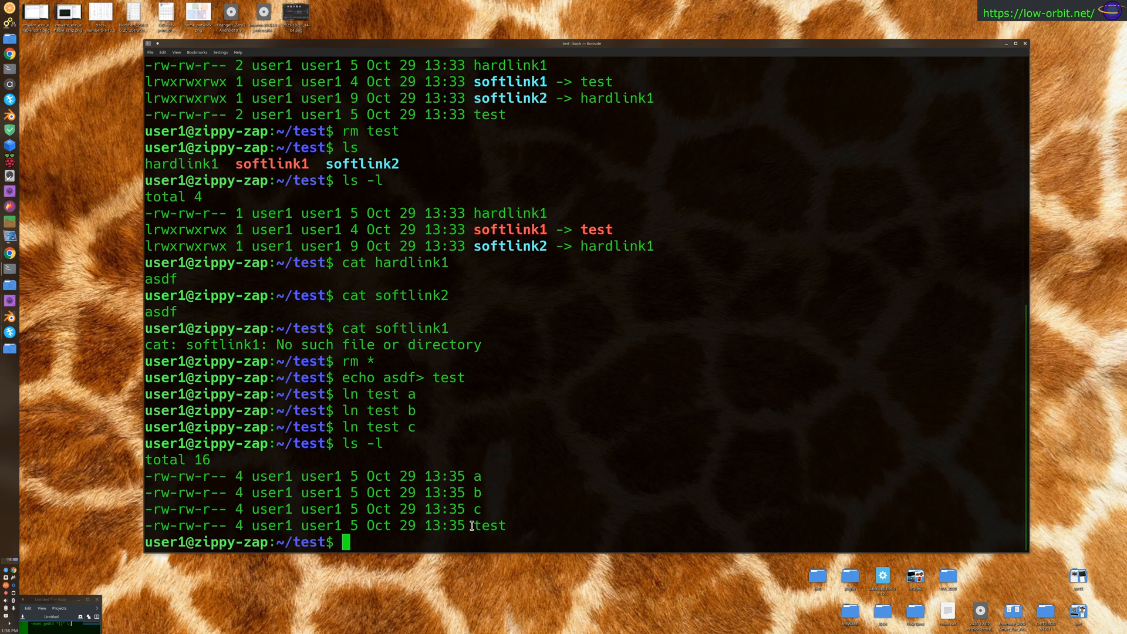
double_click(488, 526)
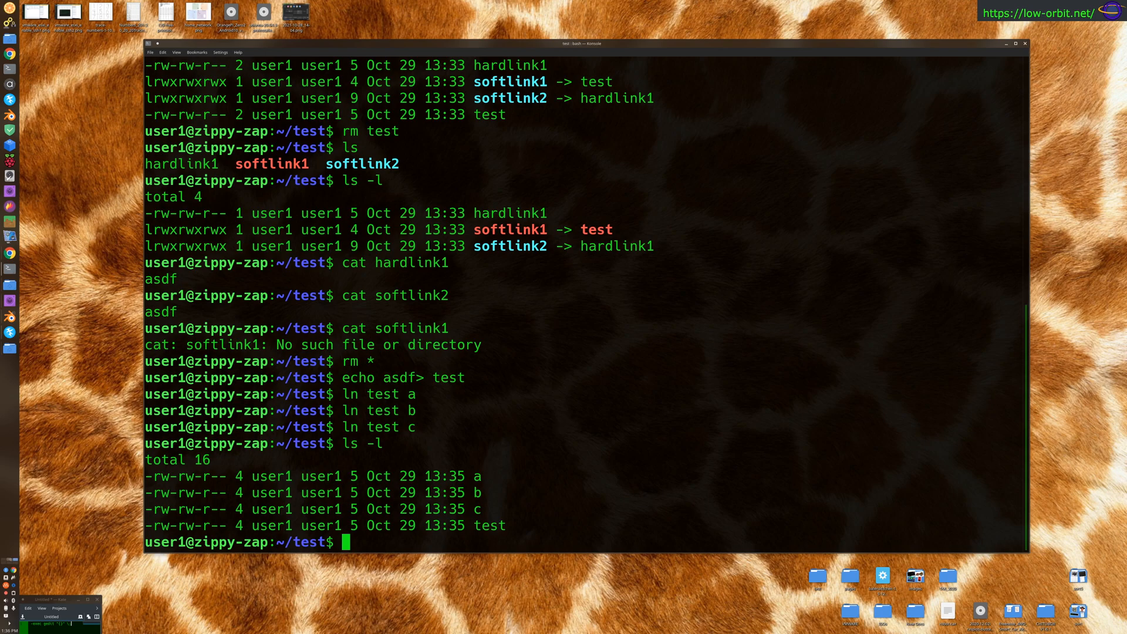
Run find /home/user1 -xdev -samefile test to list c, test, b and a.
text(find /)
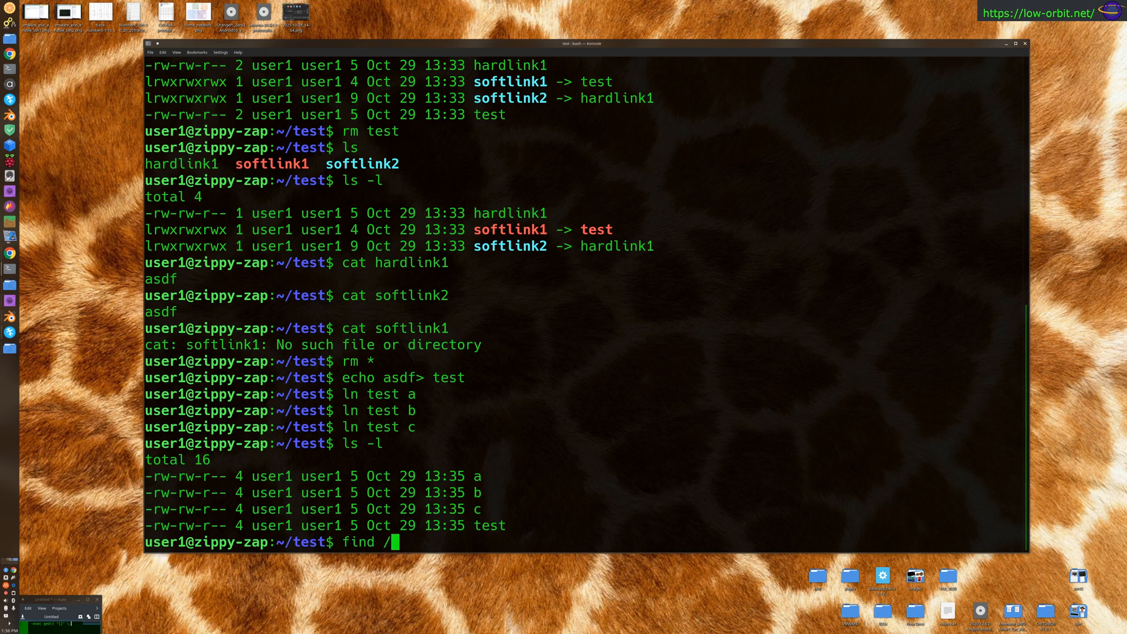
text(home)
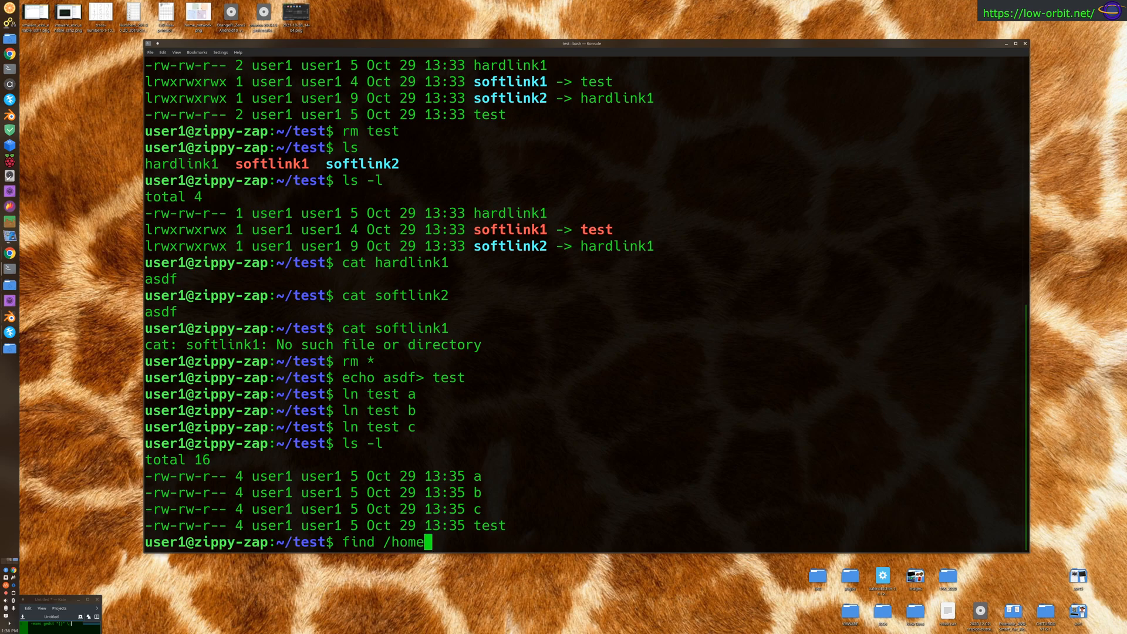
text(/user1)
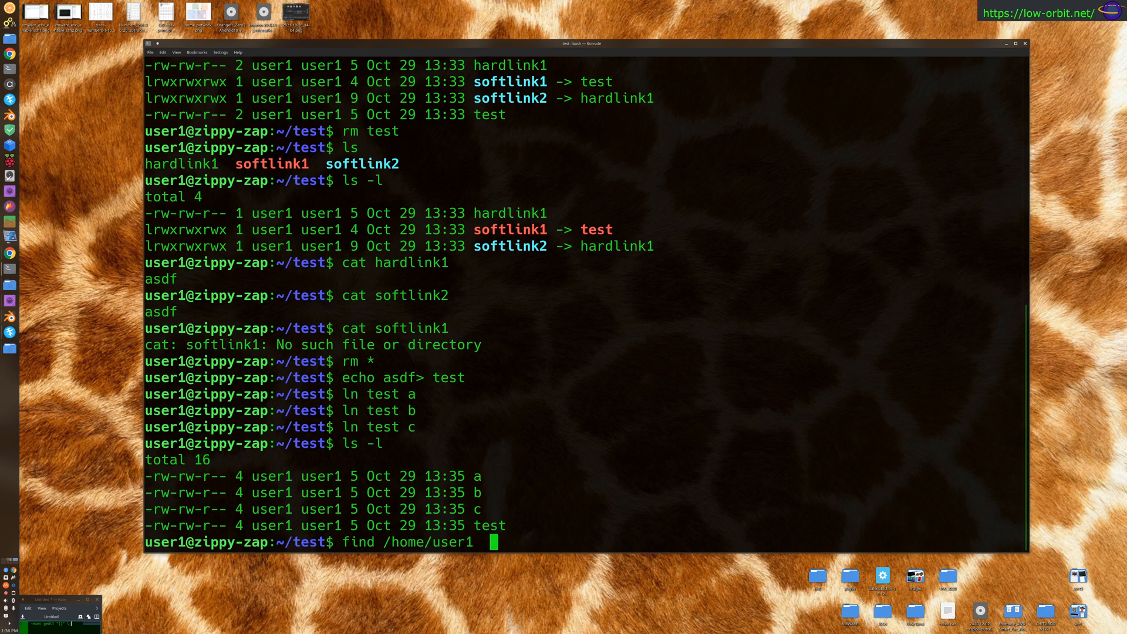
text(-xdev -s)
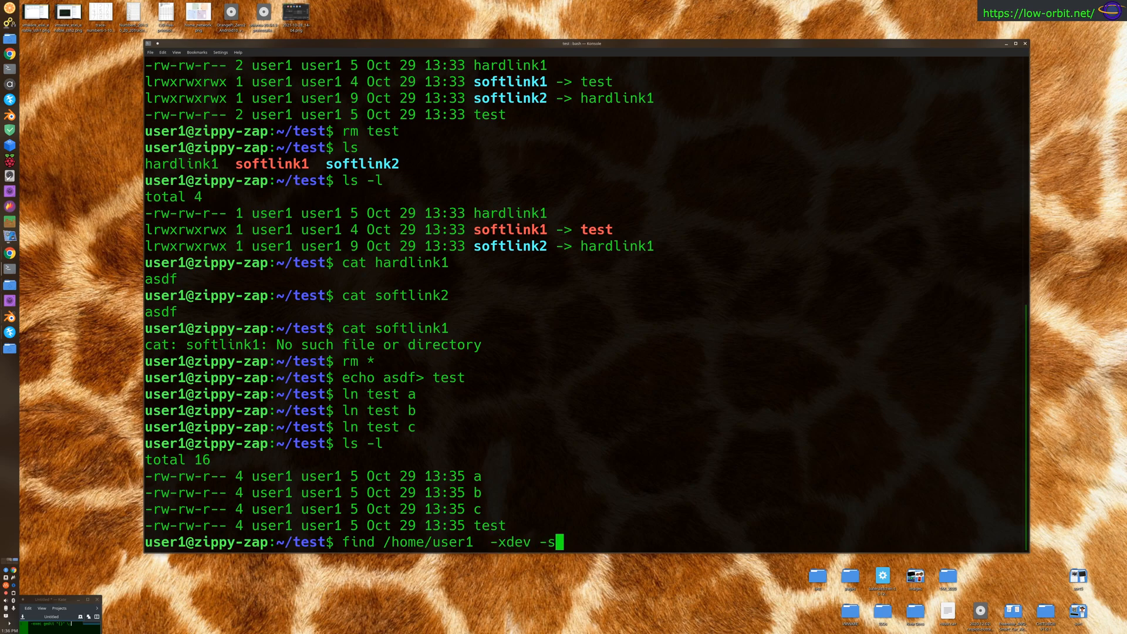
text(amefile)
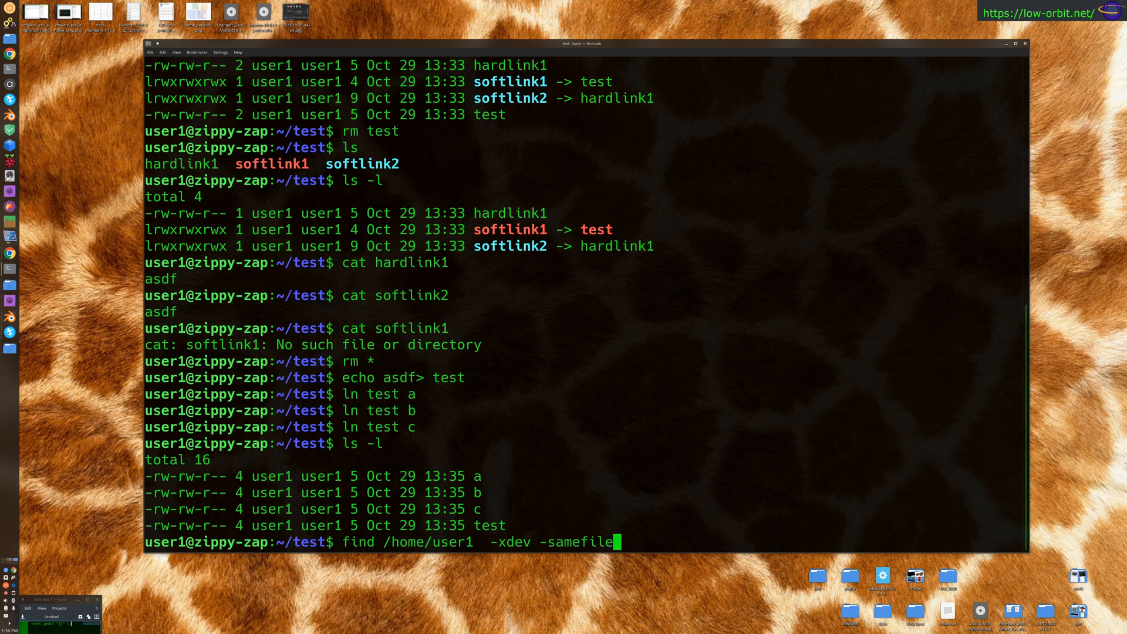
text(" ")
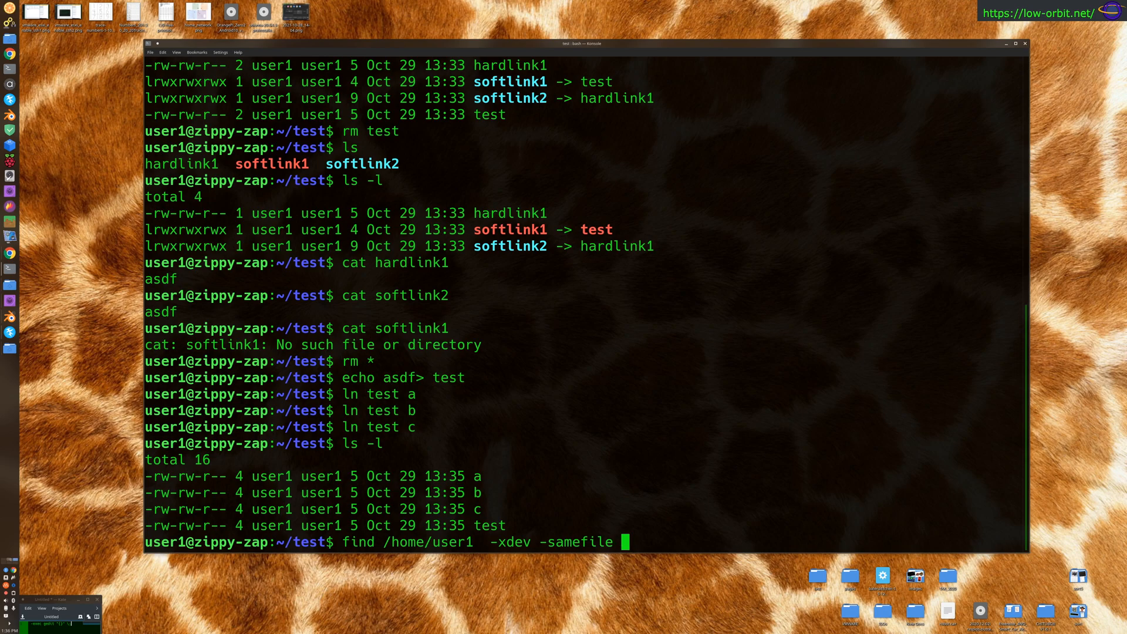
text(test)
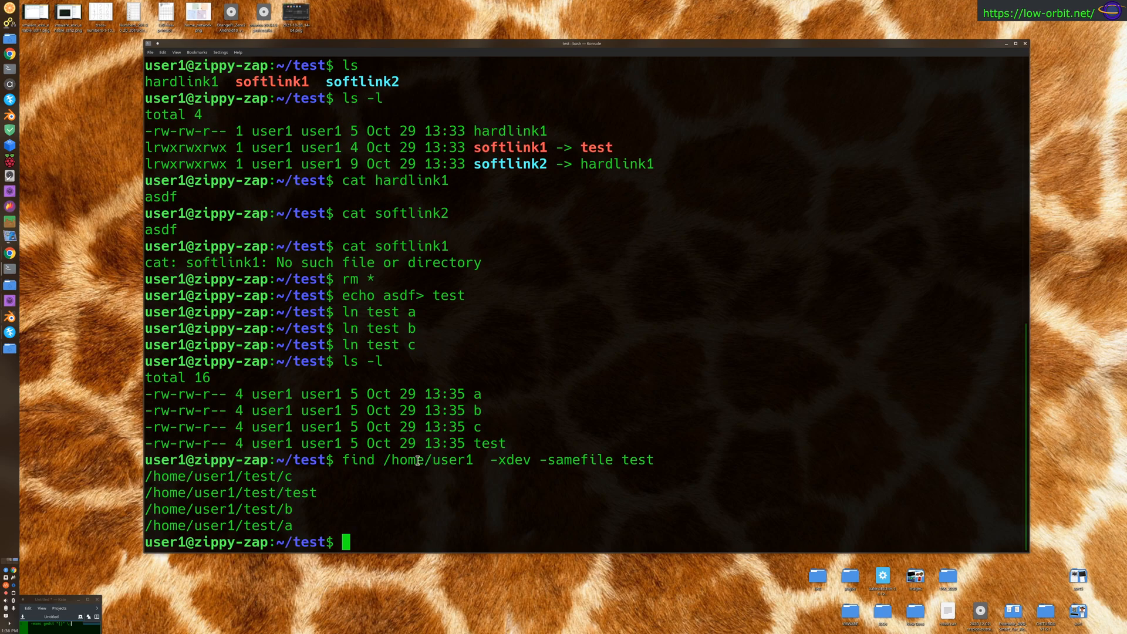
double_click(426, 460)
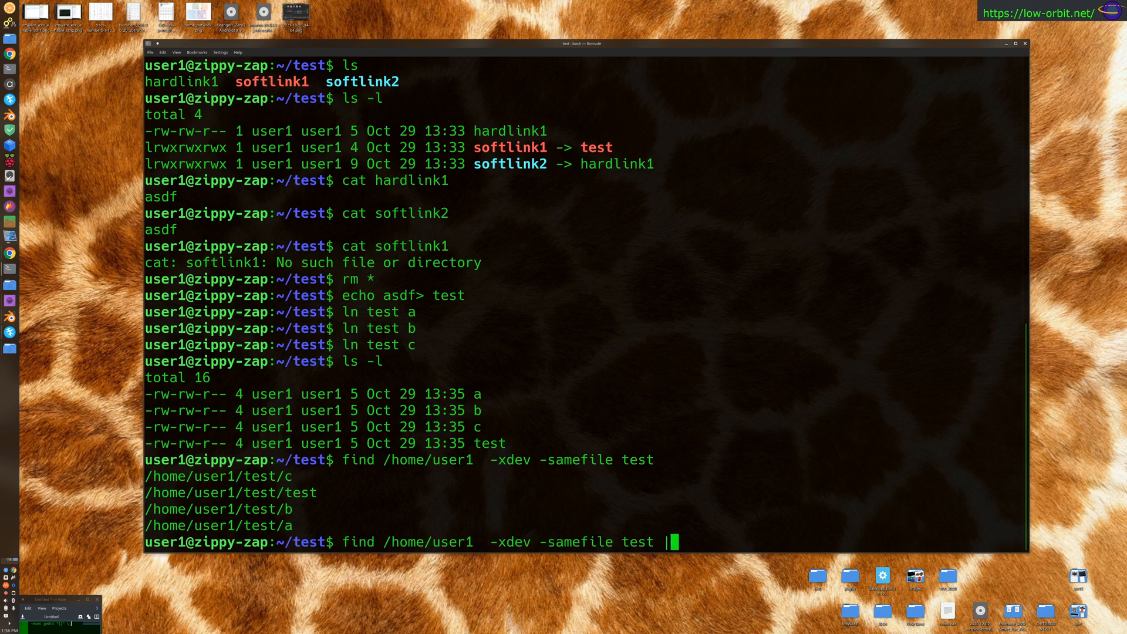
Pipe find -samefile into xargs rm to delete test, a, b, c; ls -ltr shows total 0.
text(| xard)
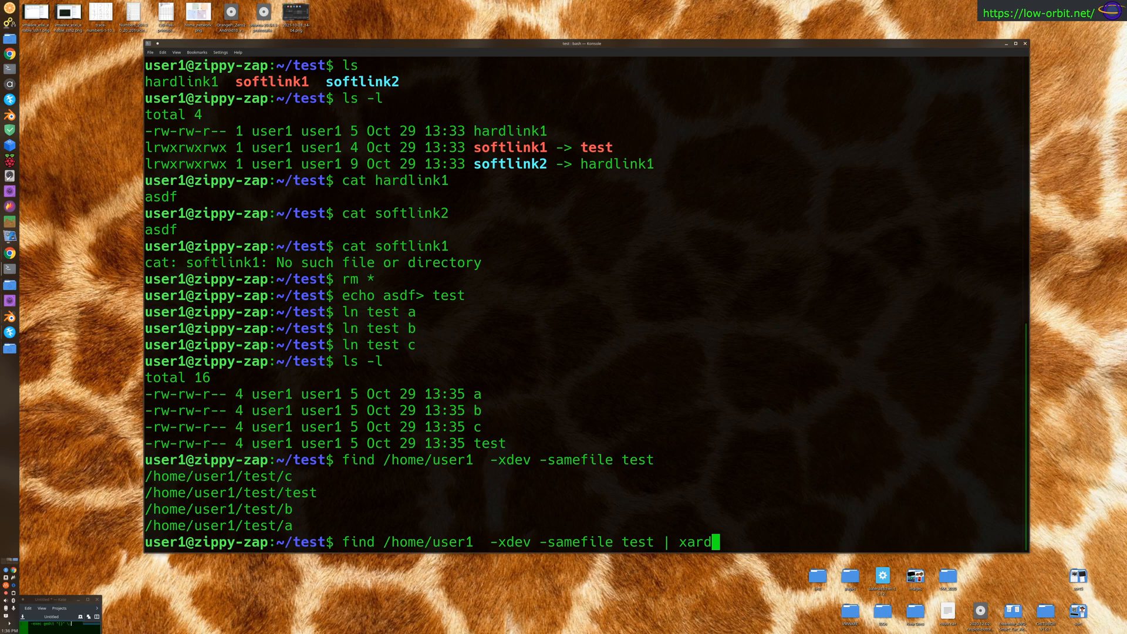
text(s)
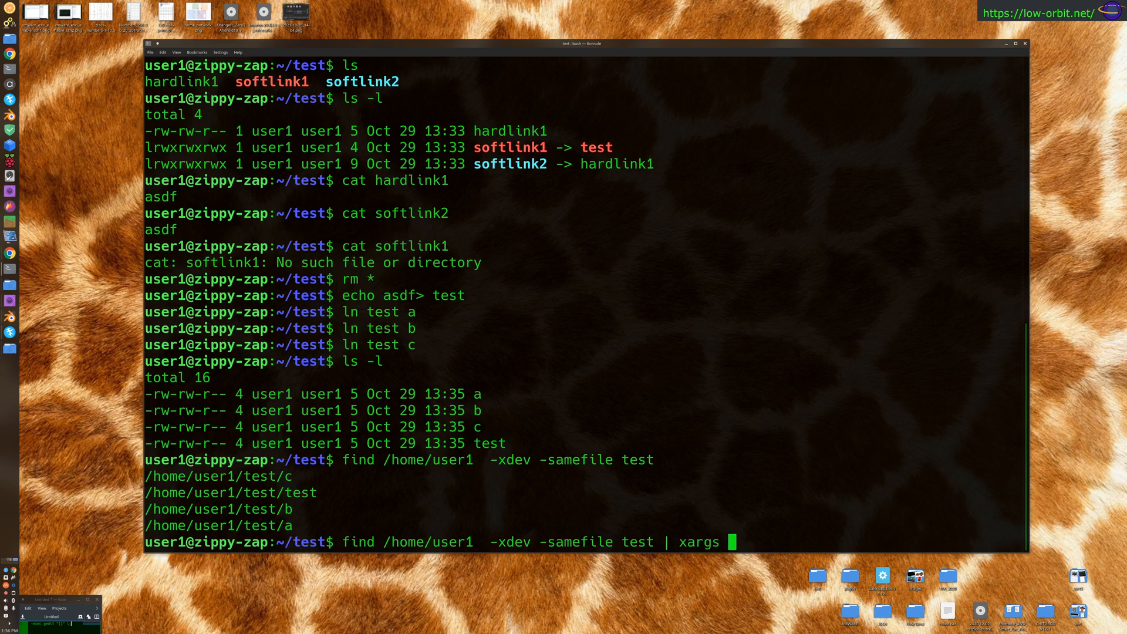
text(rm)
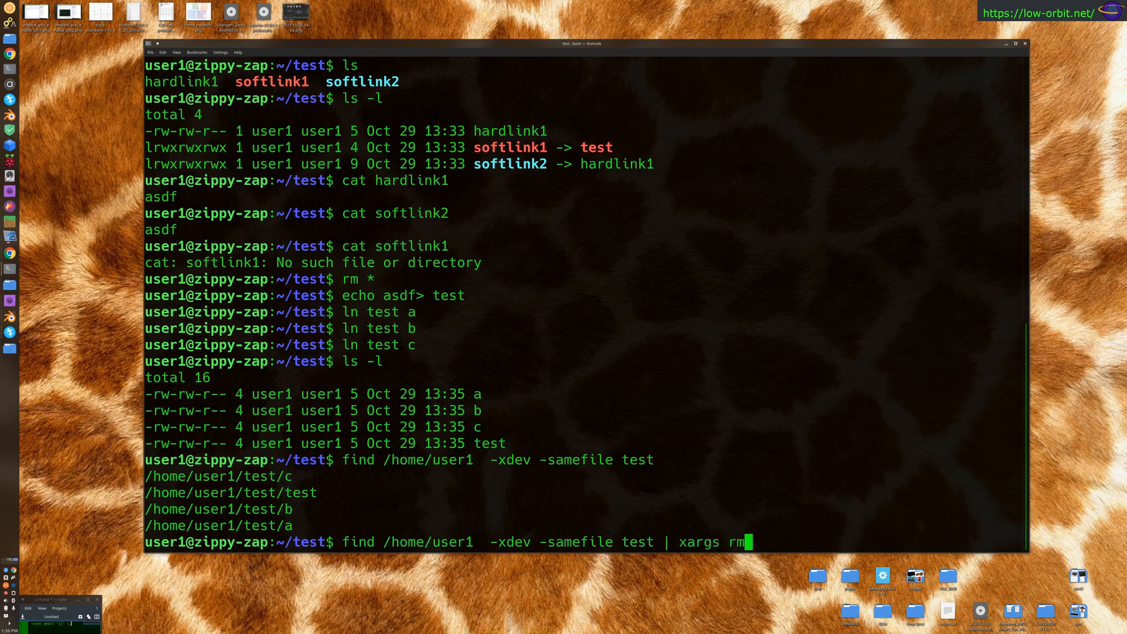
key(Return)
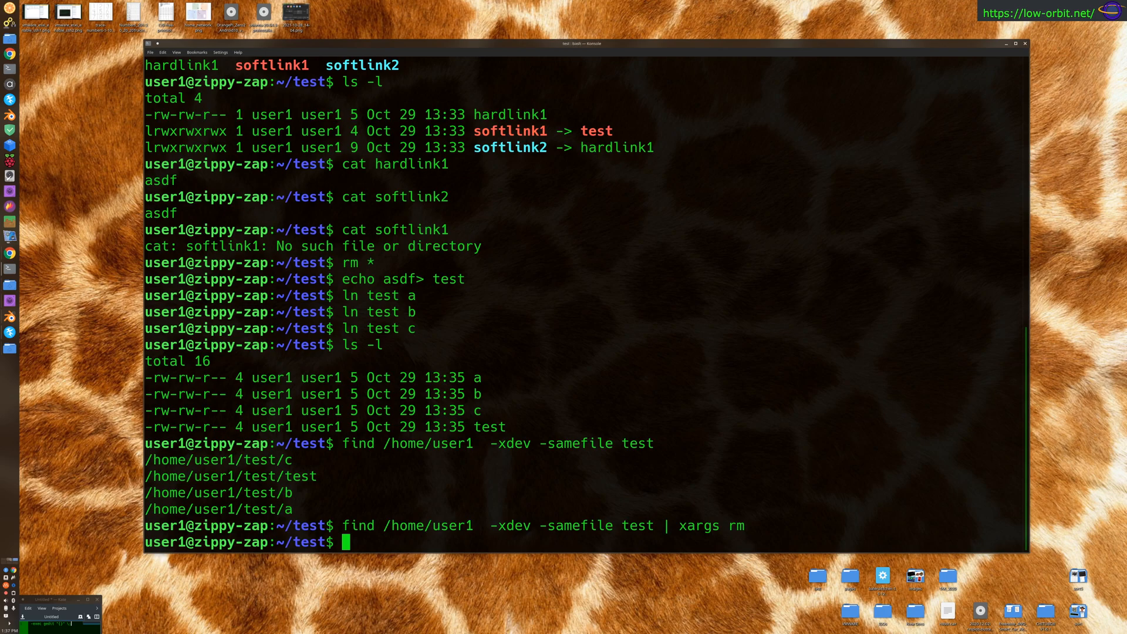
text(ls -ltr)
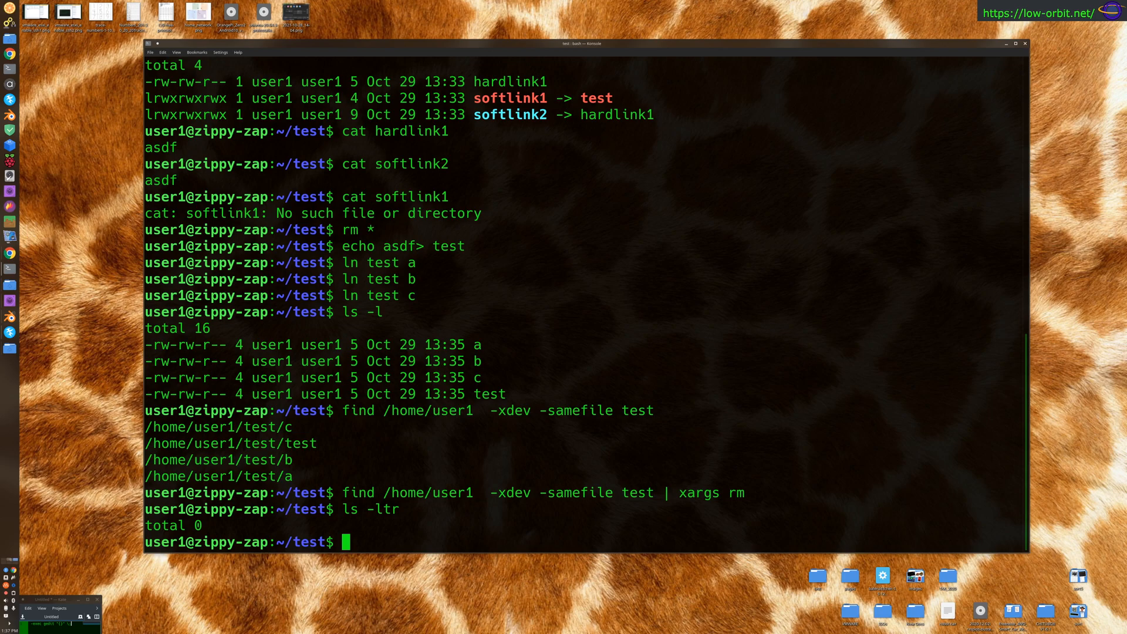
mouse_move(196, 64)
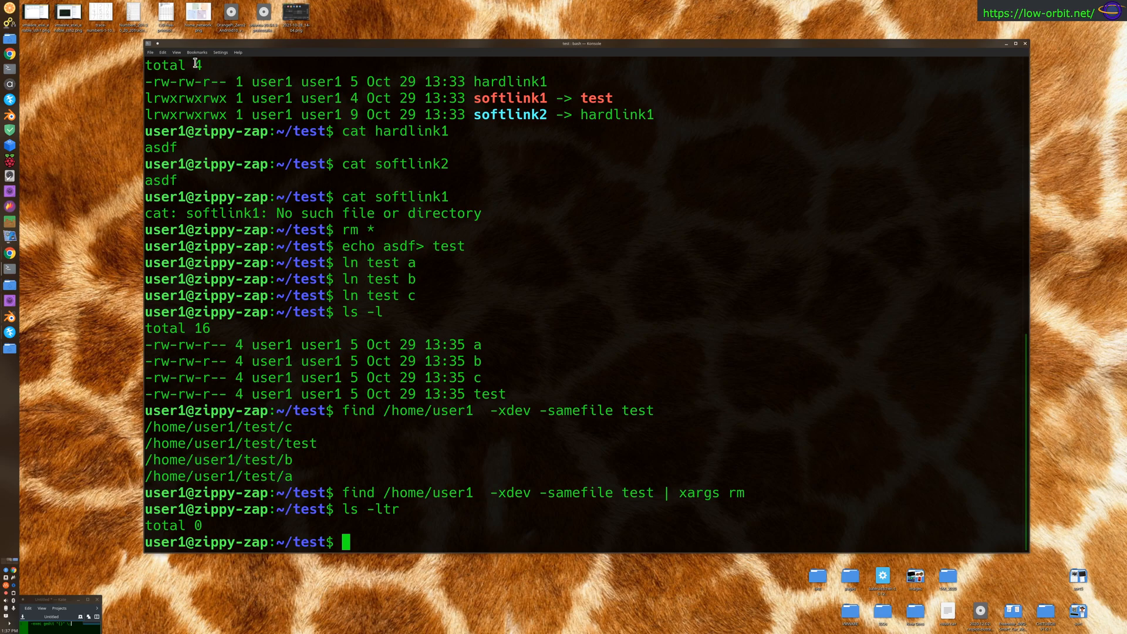
mouse_move(341, 53)
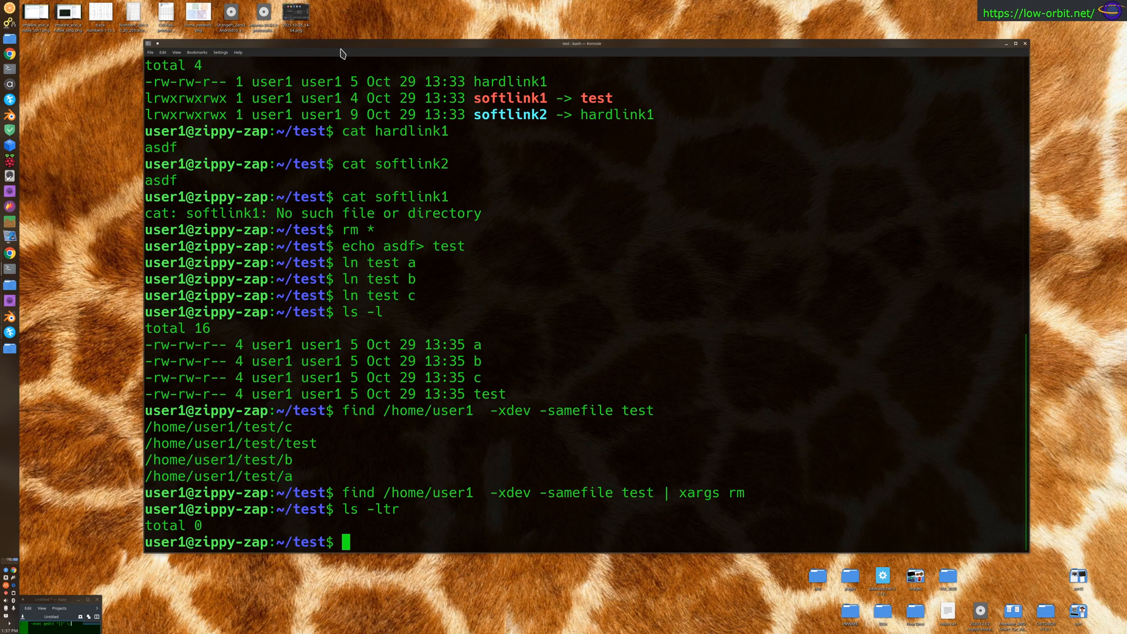